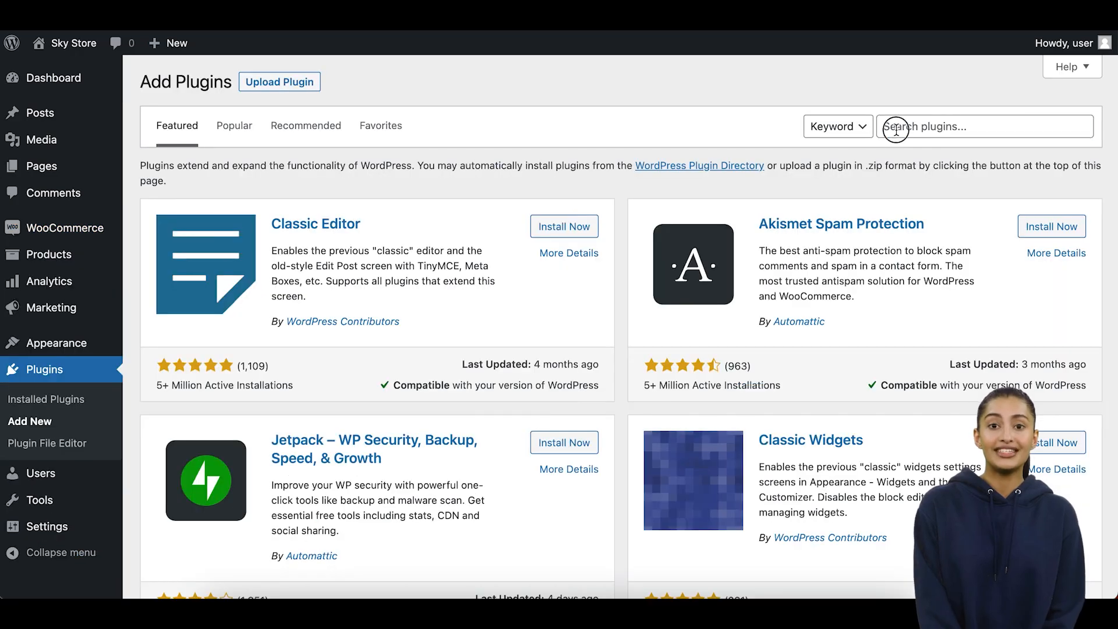
Step: Search the plugin directory for 'customer'
{"action": "type", "text": "customer"}
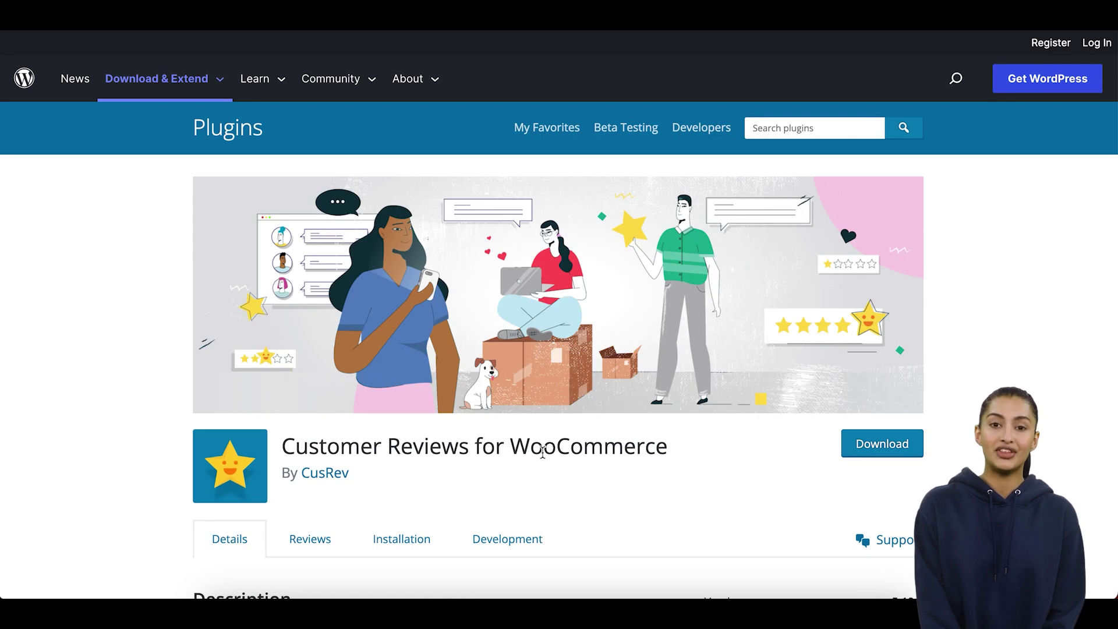
Step: Scroll through the Customer Reviews for WooCommerce listing's feature description
{"action": "scroll", "scroll_direction": "down", "scroll_amount": 3}
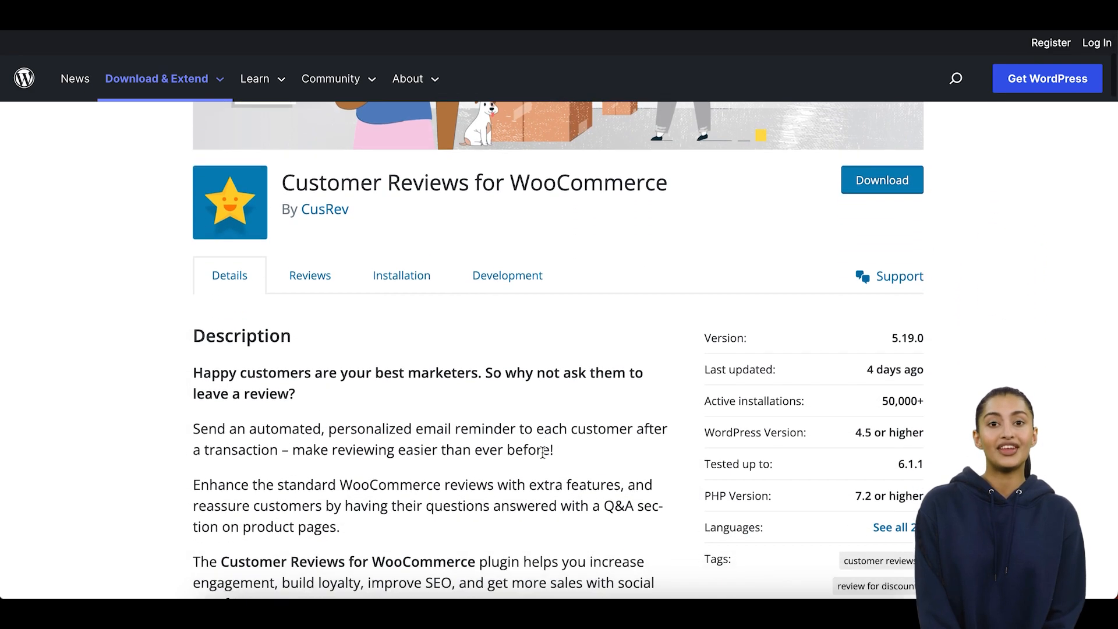
{"action": "scroll", "scroll_direction": "down", "scroll_amount": 3}
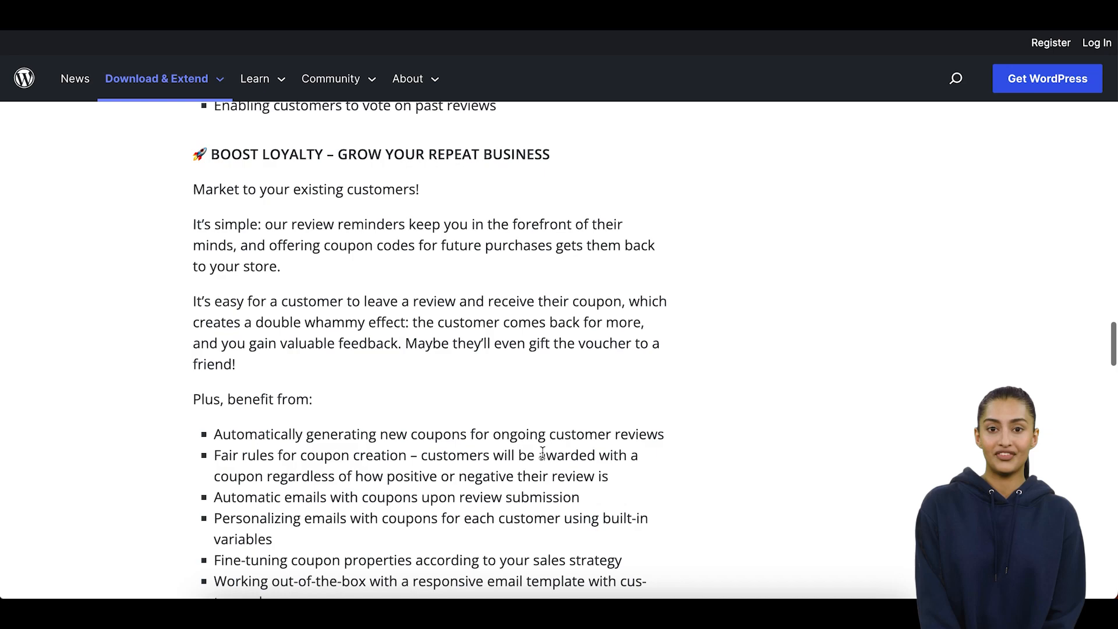
{"action": "scroll", "scroll_direction": "down", "scroll_amount": 3}
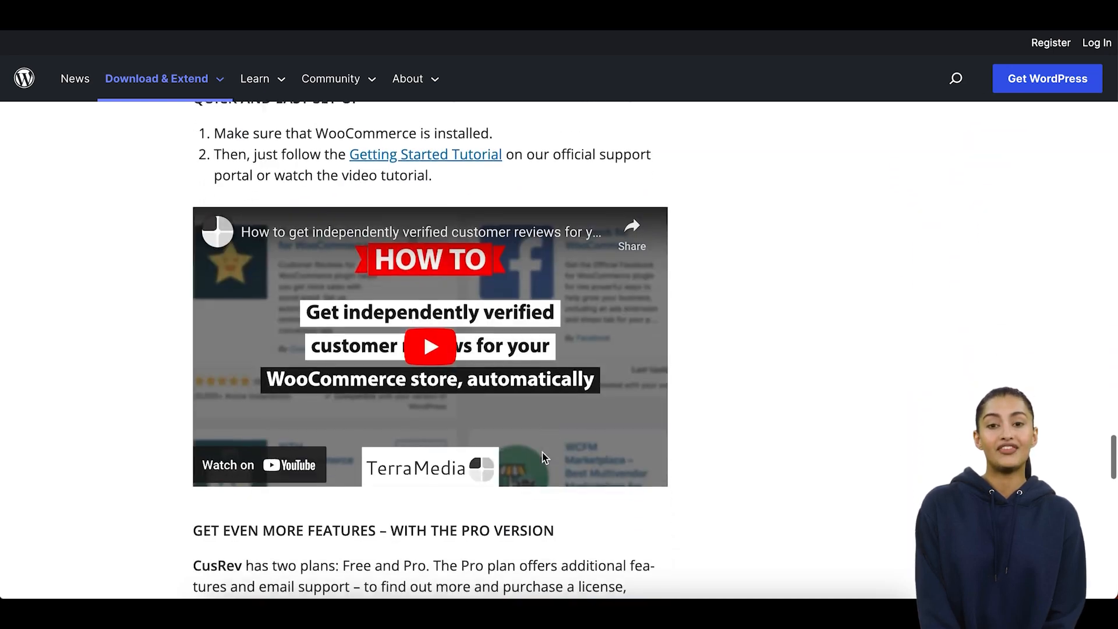
{"action": "scroll", "scroll_direction": "down", "scroll_amount": 3}
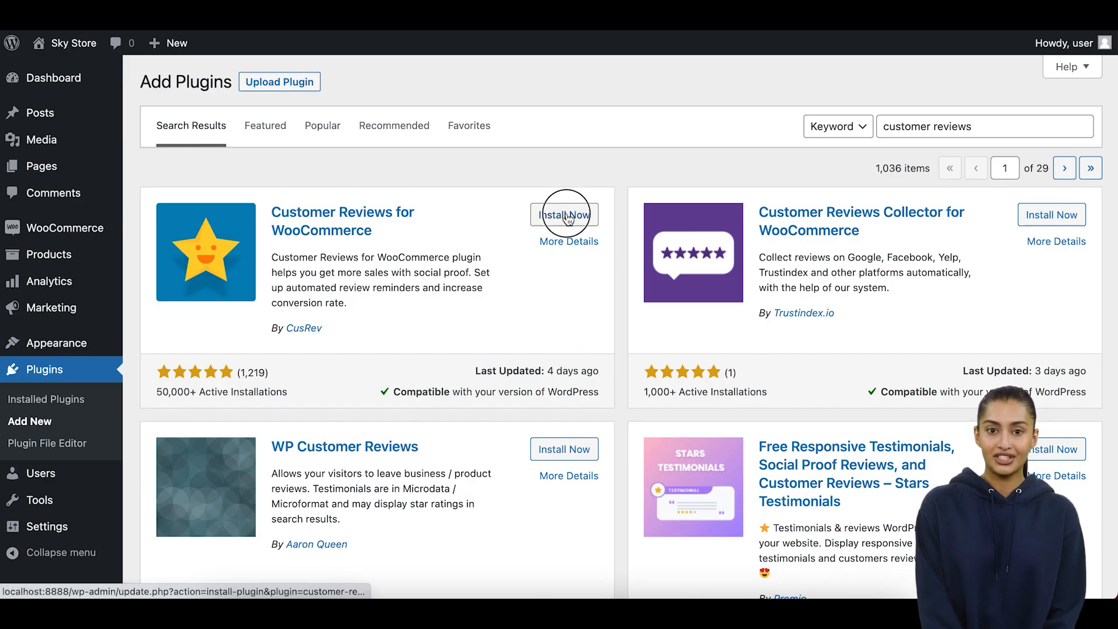
Step: Install and activate the Customer Reviews for WooCommerce plugin
{"action": "left_click", "coordinate": [563, 214]}
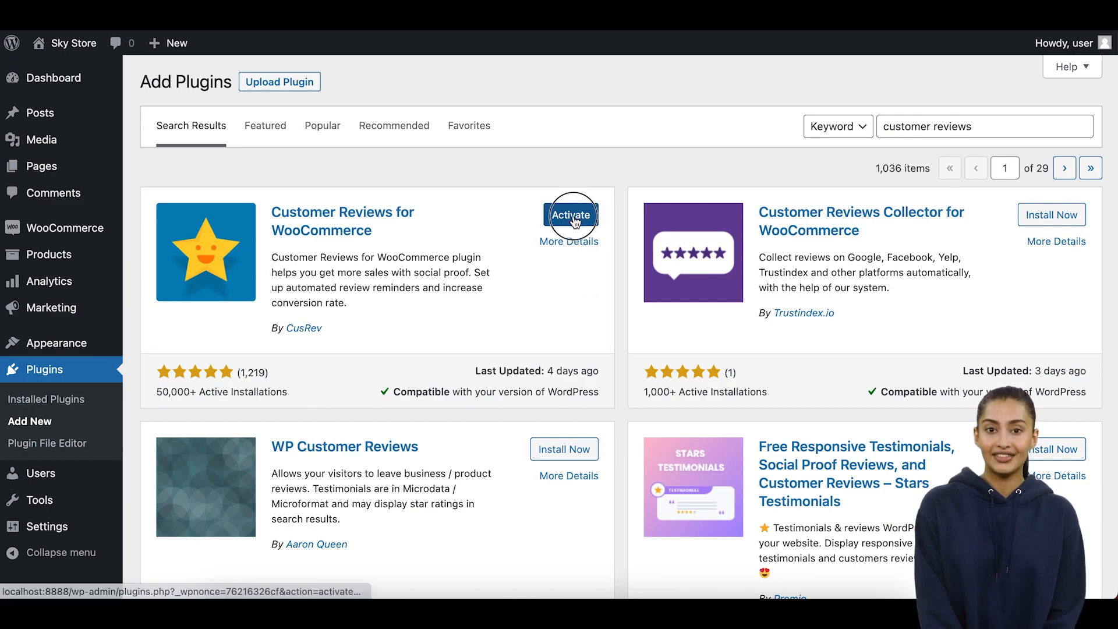
{"action": "left_click", "coordinate": [571, 214]}
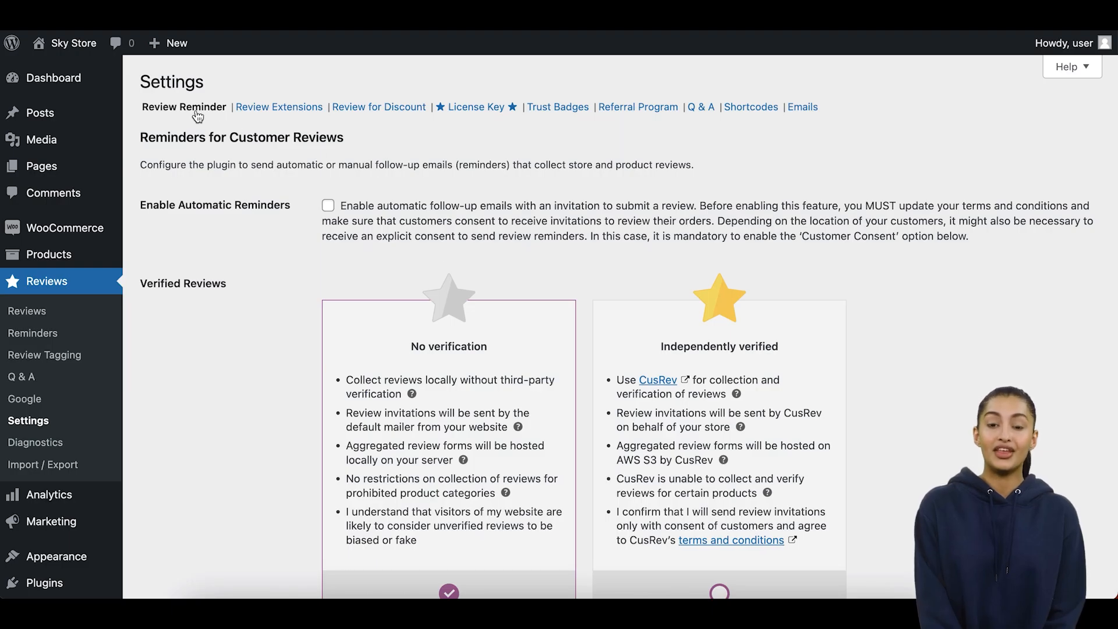
Step: Review the Review Reminder settings: no verification, 5-day delay, Completed order status
{"action": "left_click", "coordinate": [184, 106]}
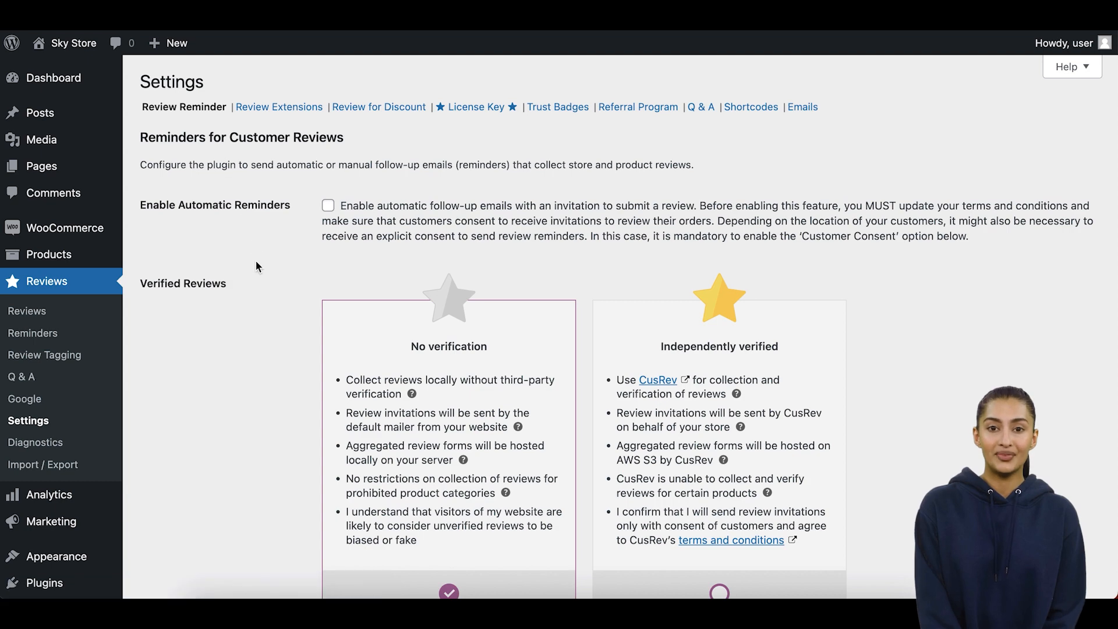
{"action": "scroll", "scroll_direction": "down", "scroll_amount": 3}
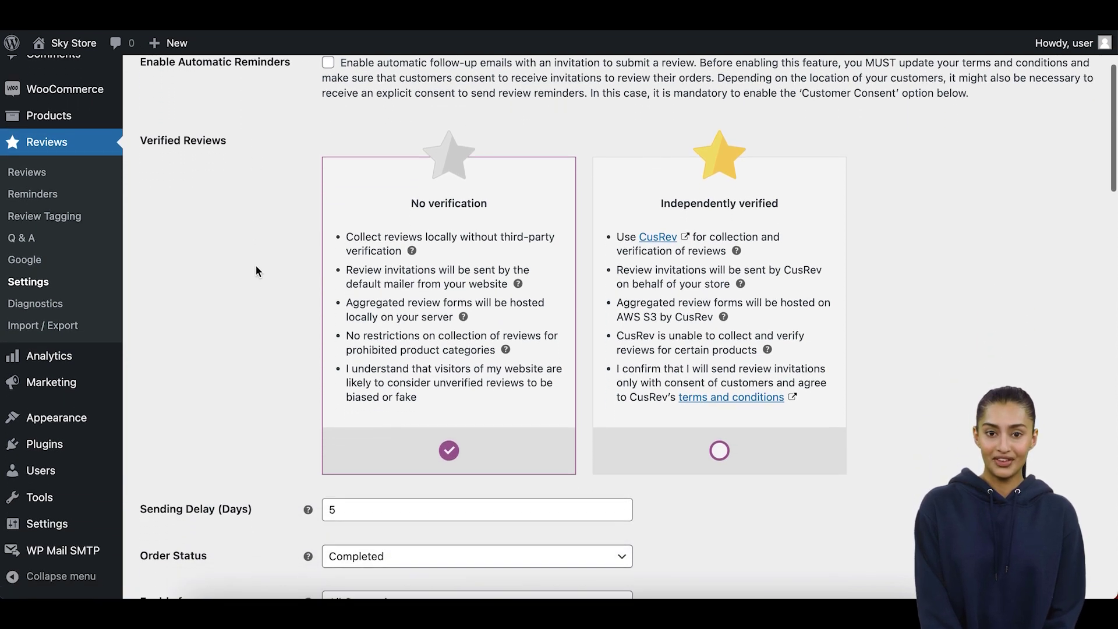
{"action": "scroll", "scroll_direction": "down", "scroll_amount": 3}
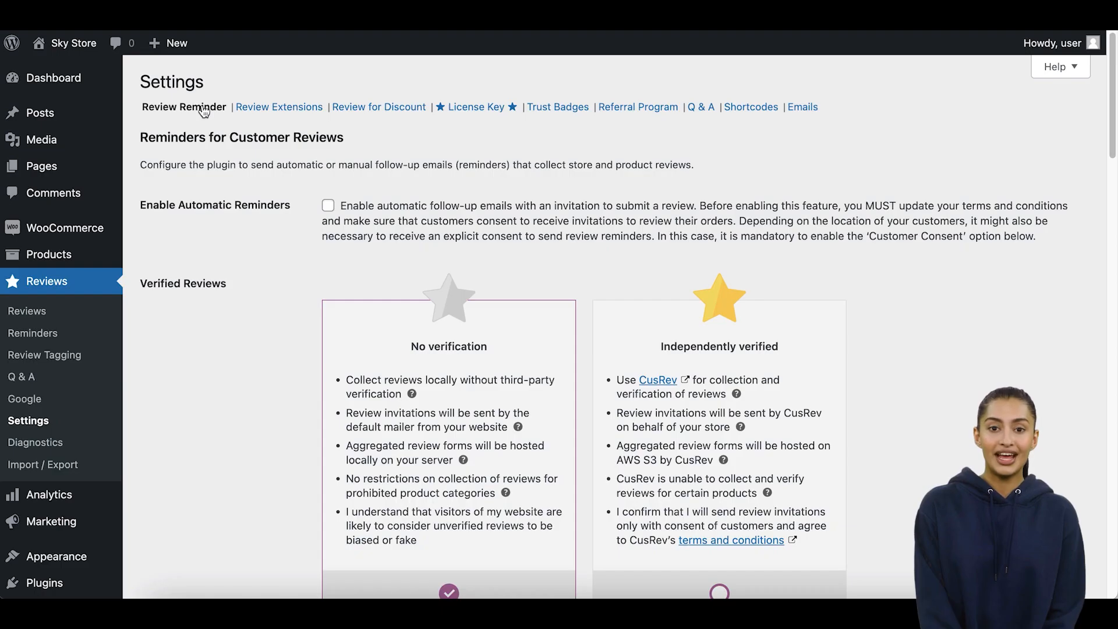
Step: View the Shortcodes settings and the [cusrev_reviews_slider] parameters section
{"action": "left_click", "coordinate": [748, 108]}
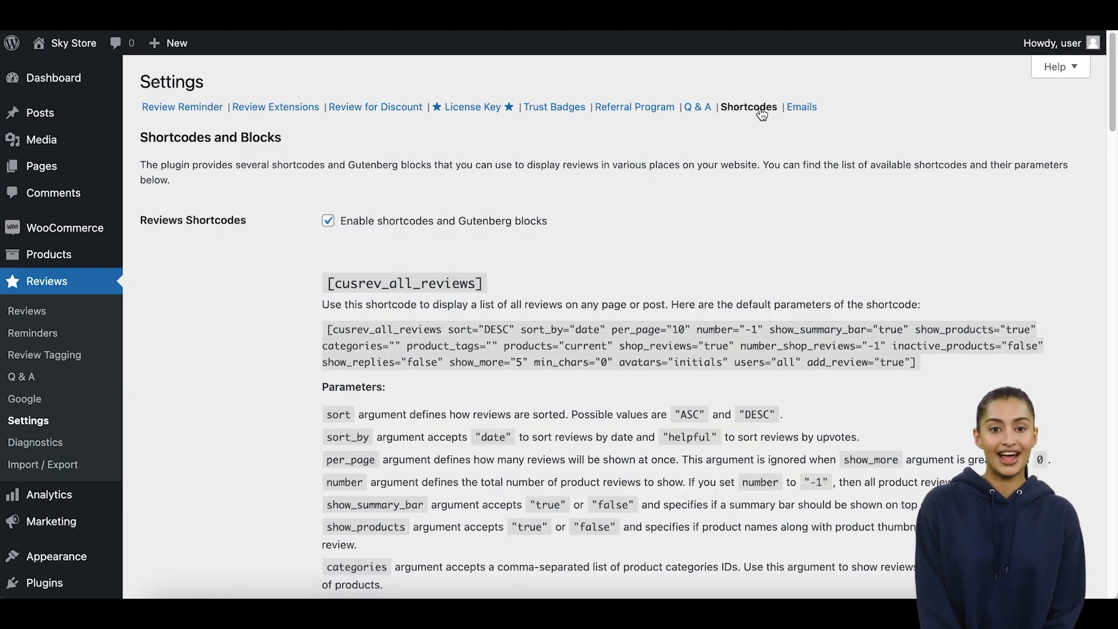
{"action": "mouse_move", "coordinate": [342, 236]}
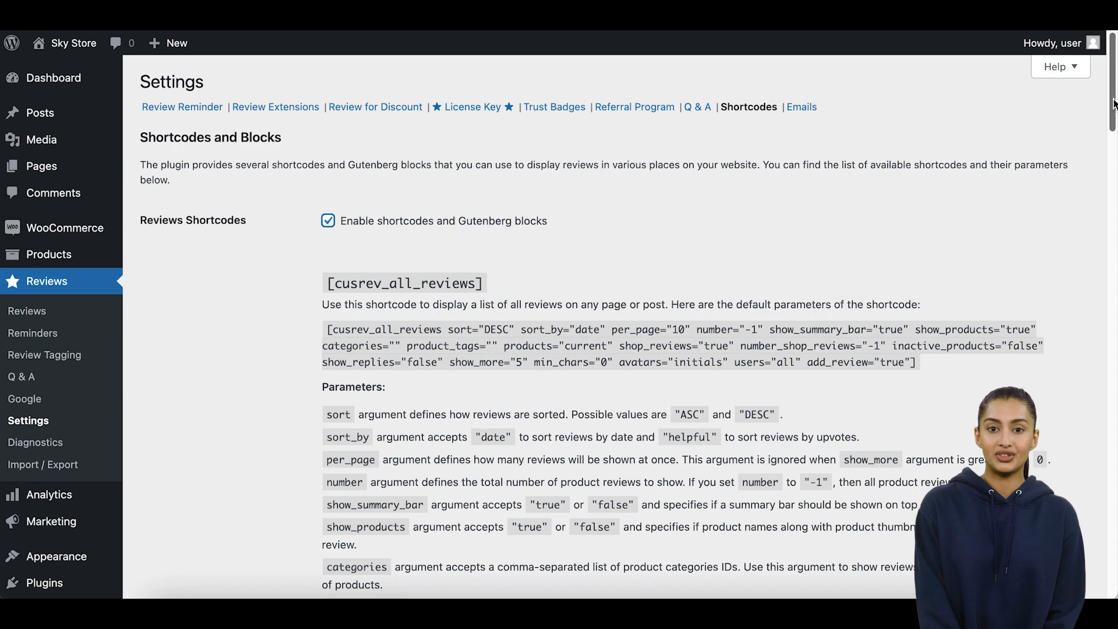
{"action": "scroll", "scroll_direction": "down", "scroll_amount": 3}
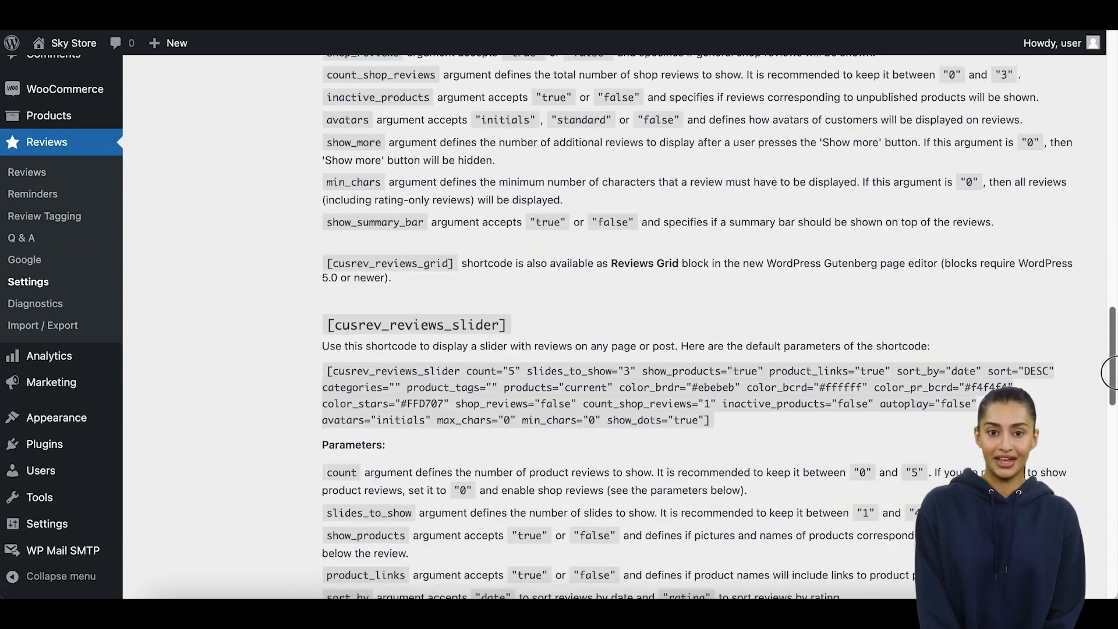
{"action": "scroll", "scroll_direction": "down", "scroll_amount": 3}
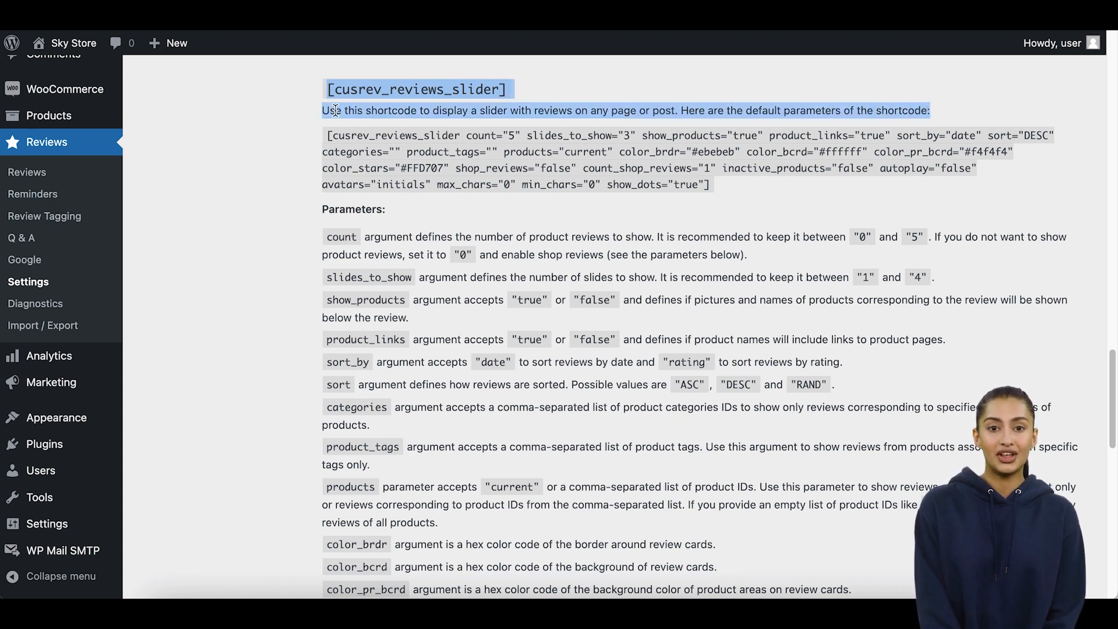
Step: Select the default [cusrev_reviews_slider ...] shortcode and copy it
{"action": "left_click", "coordinate": [628, 106]}
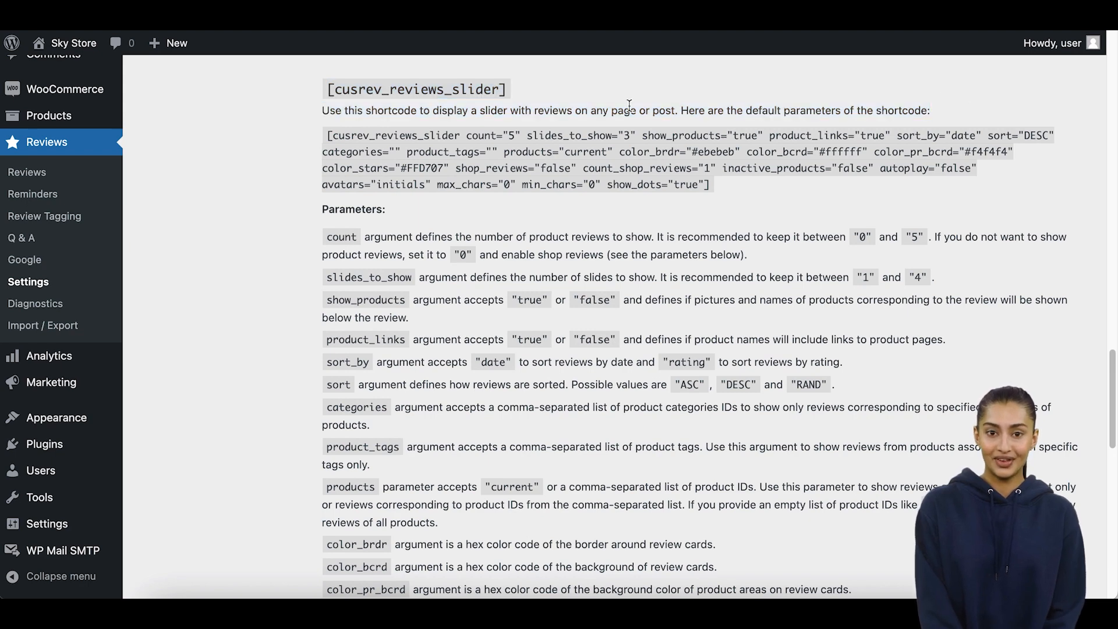
{"action": "left_click_drag", "start_coordinate": [325, 135], "coordinate": [564, 150]}
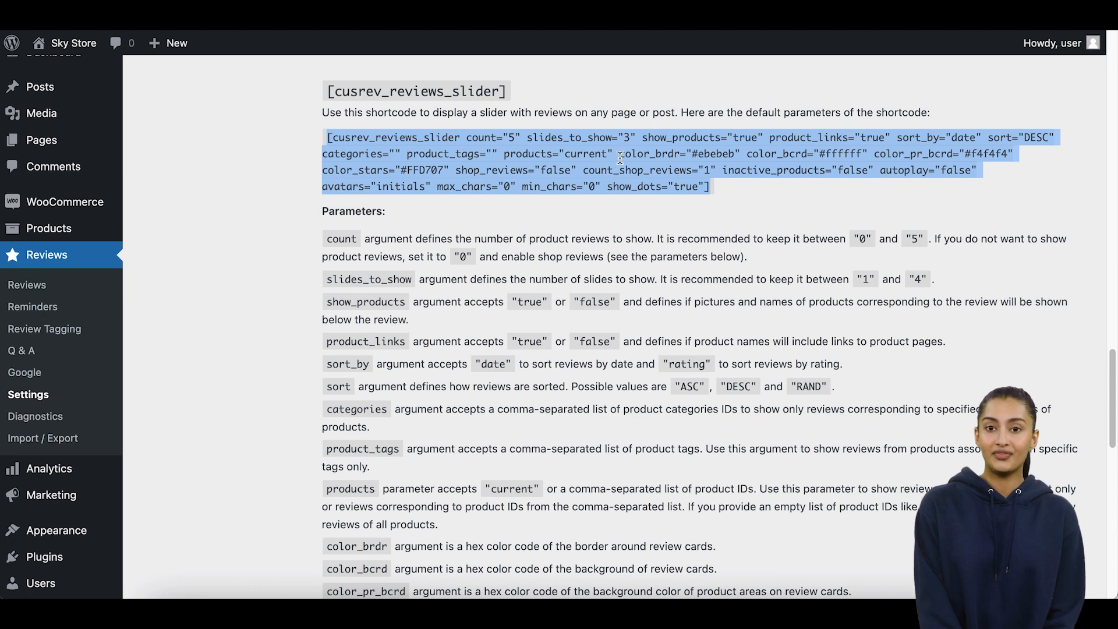
{"action": "right_click", "coordinate": [619, 154]}
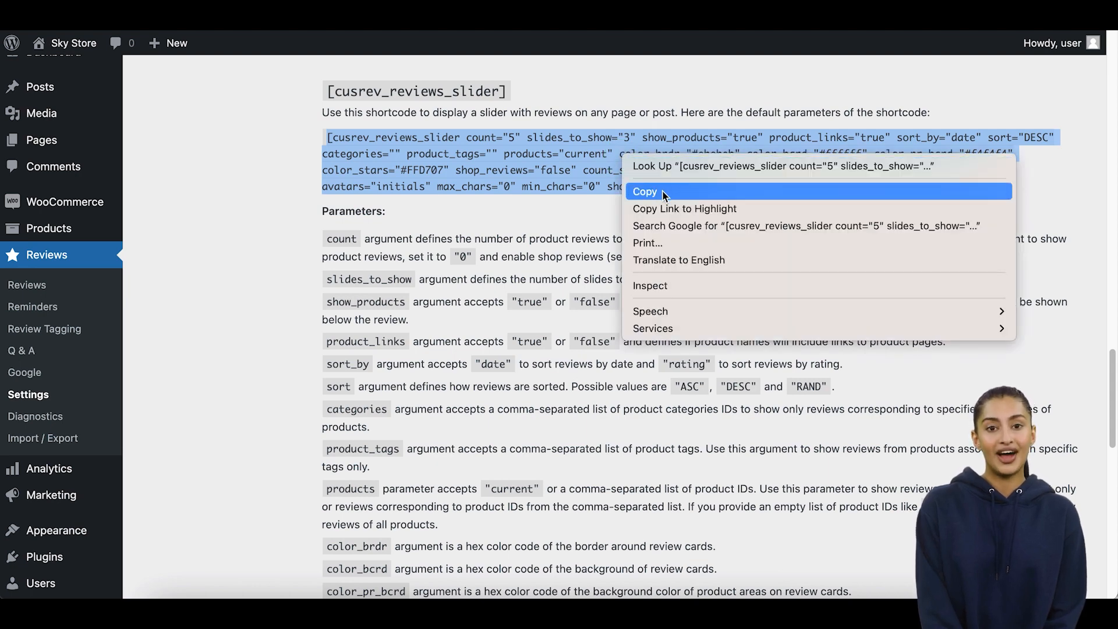
{"action": "mouse_move", "coordinate": [41, 140]}
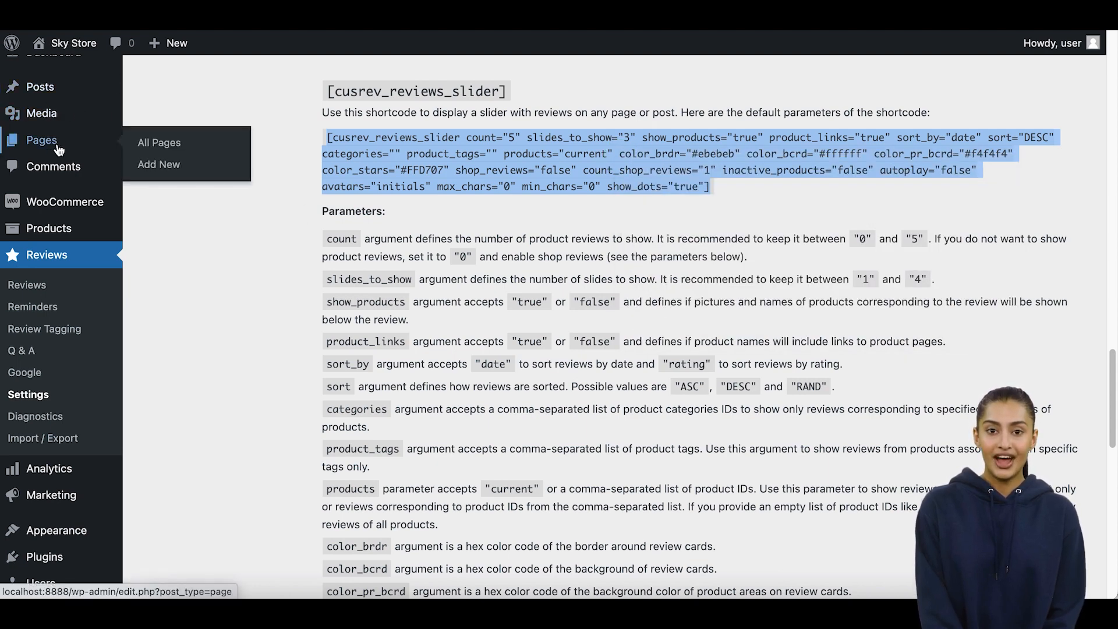
Step: Create a new page with the slider shortcode in a Shortcode block and publish it
{"action": "left_click", "coordinate": [158, 164]}
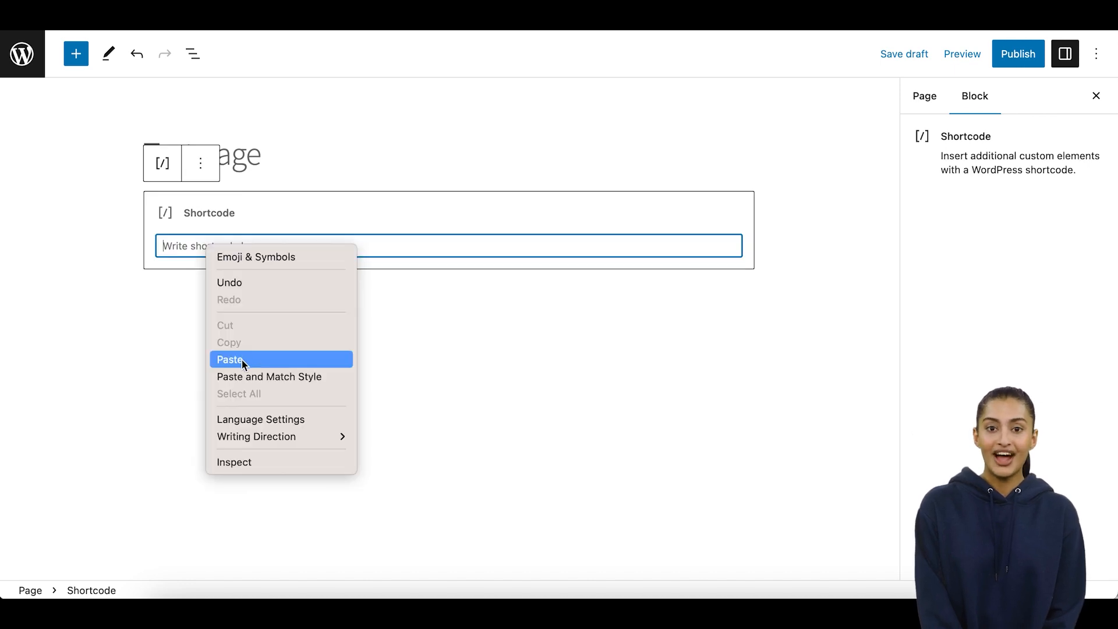
{"action": "left_click", "coordinate": [231, 359]}
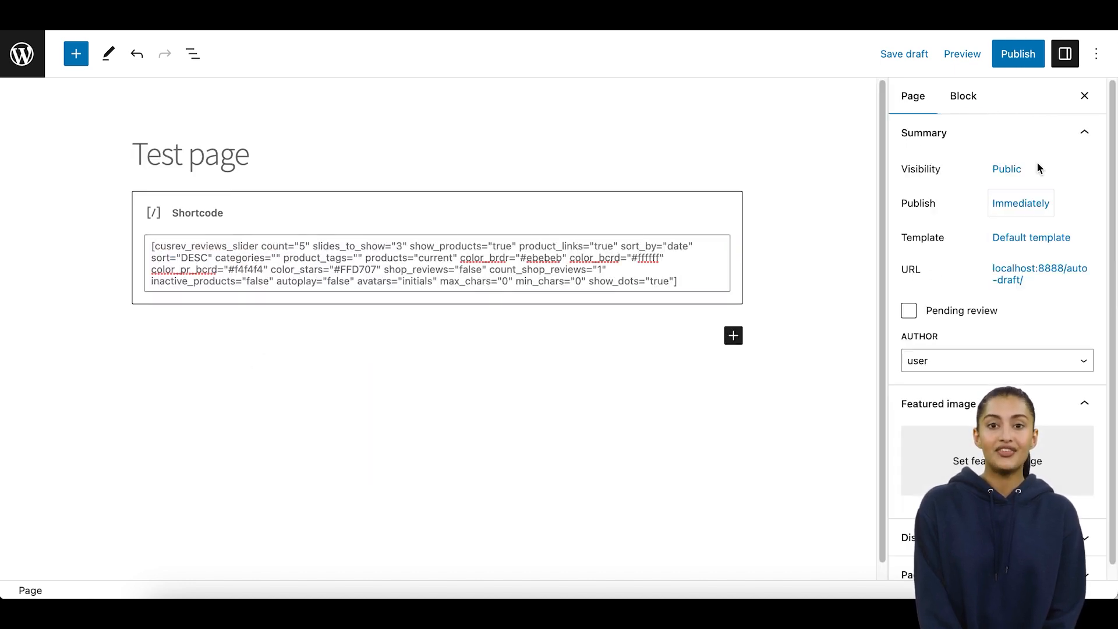
{"action": "left_click", "coordinate": [1018, 54]}
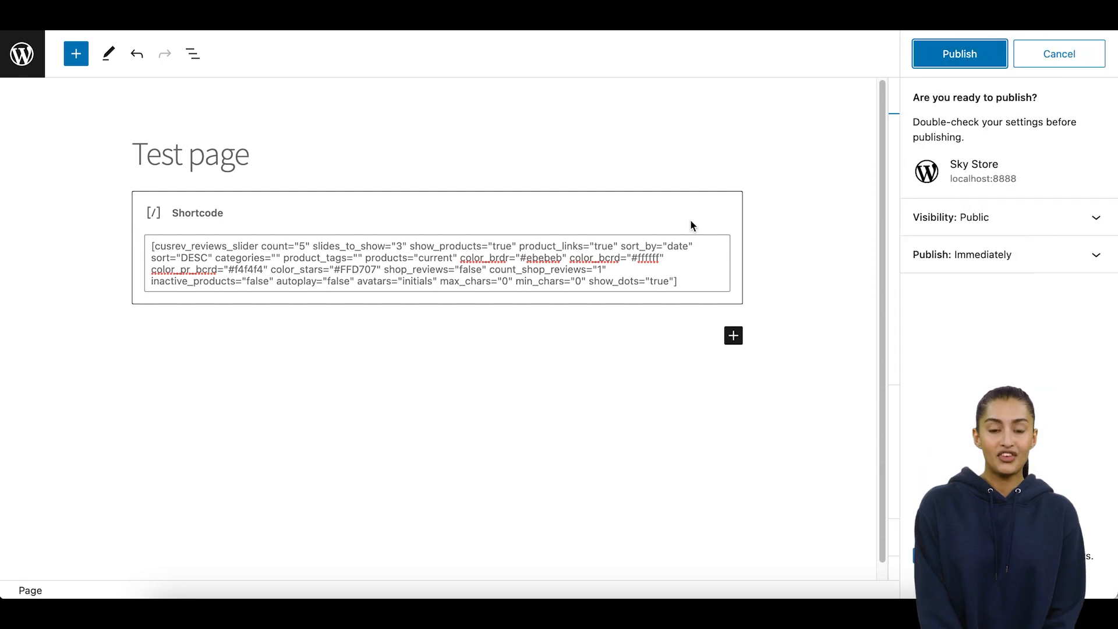
{"action": "left_click", "coordinate": [960, 53]}
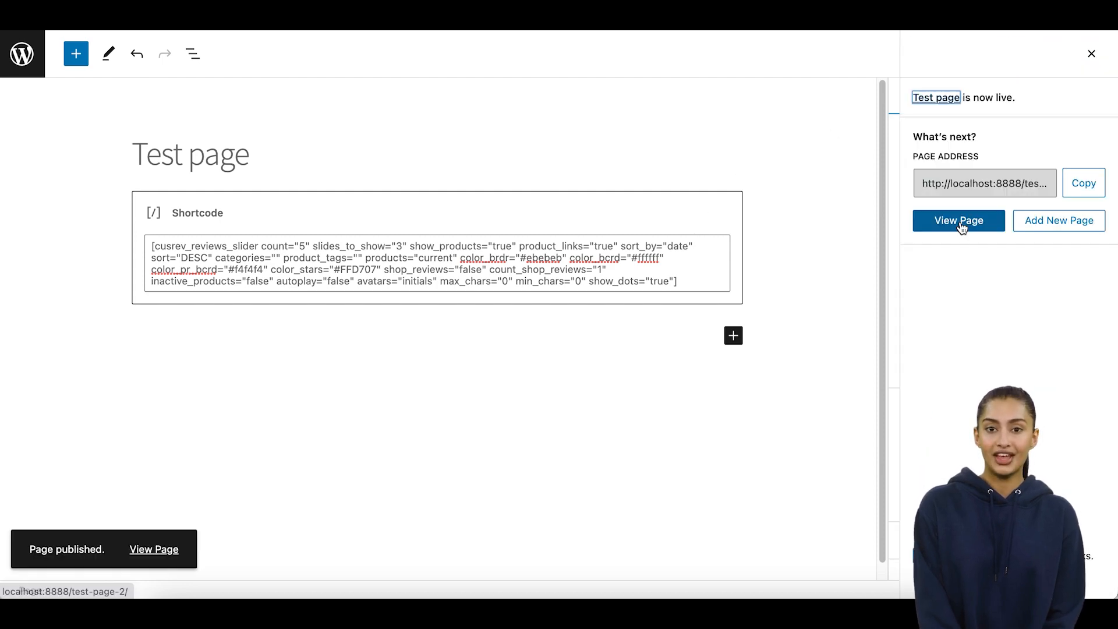
Step: View the published Test page's review cards and reopen it for editing
{"action": "left_click", "coordinate": [958, 221]}
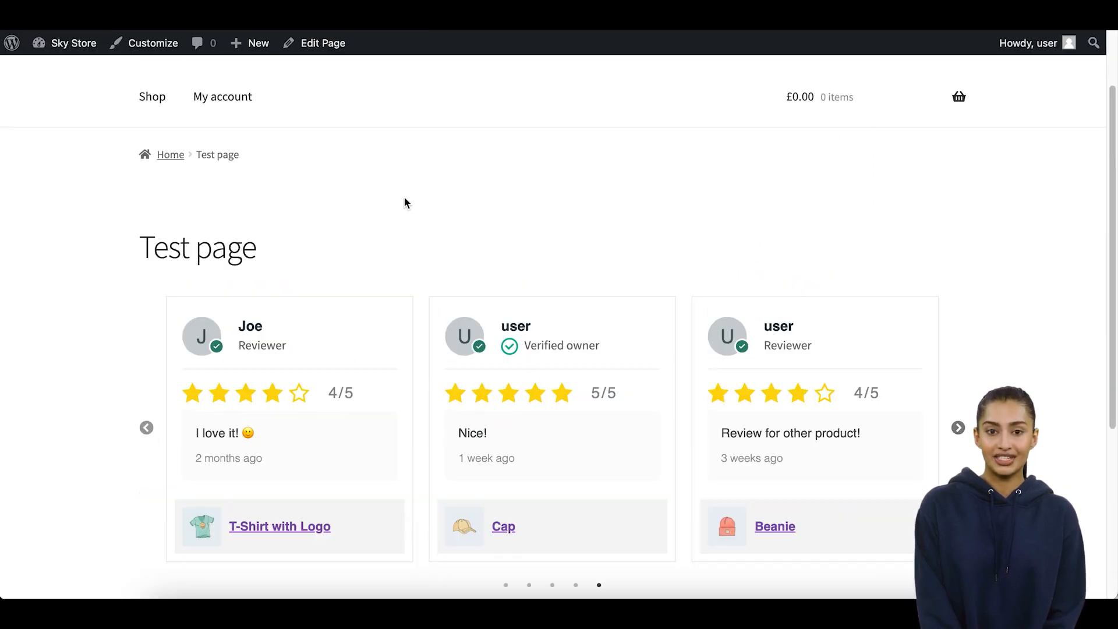
{"action": "left_click", "coordinate": [324, 42]}
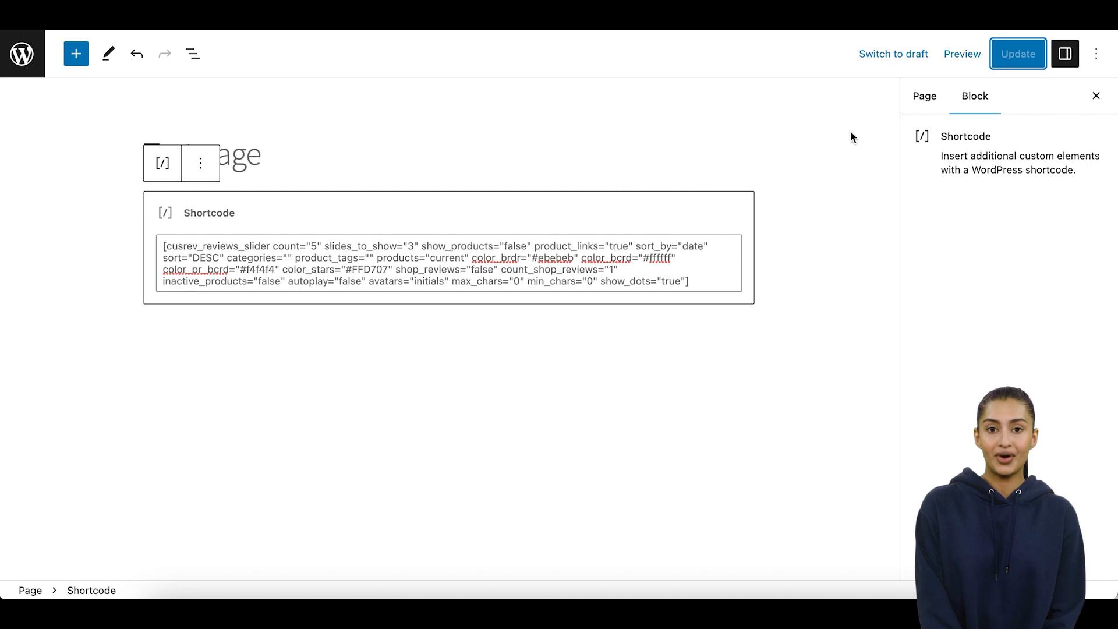
Step: Return to the Shortcodes settings with the default slider shortcode selected
{"action": "left_click", "coordinate": [925, 95]}
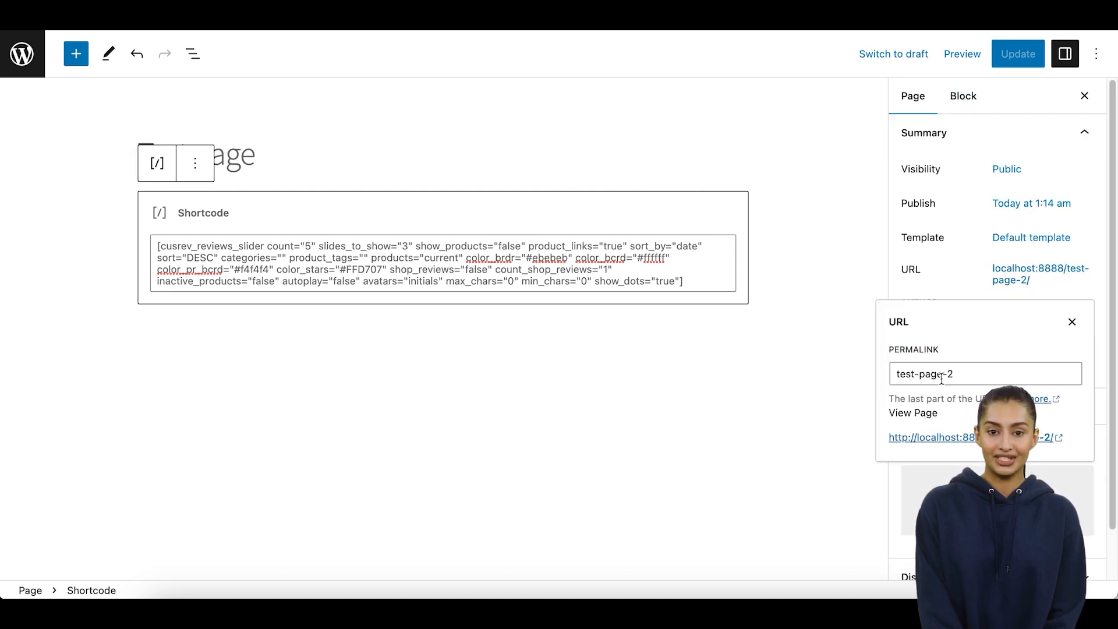
{"action": "left_click", "coordinate": [929, 437]}
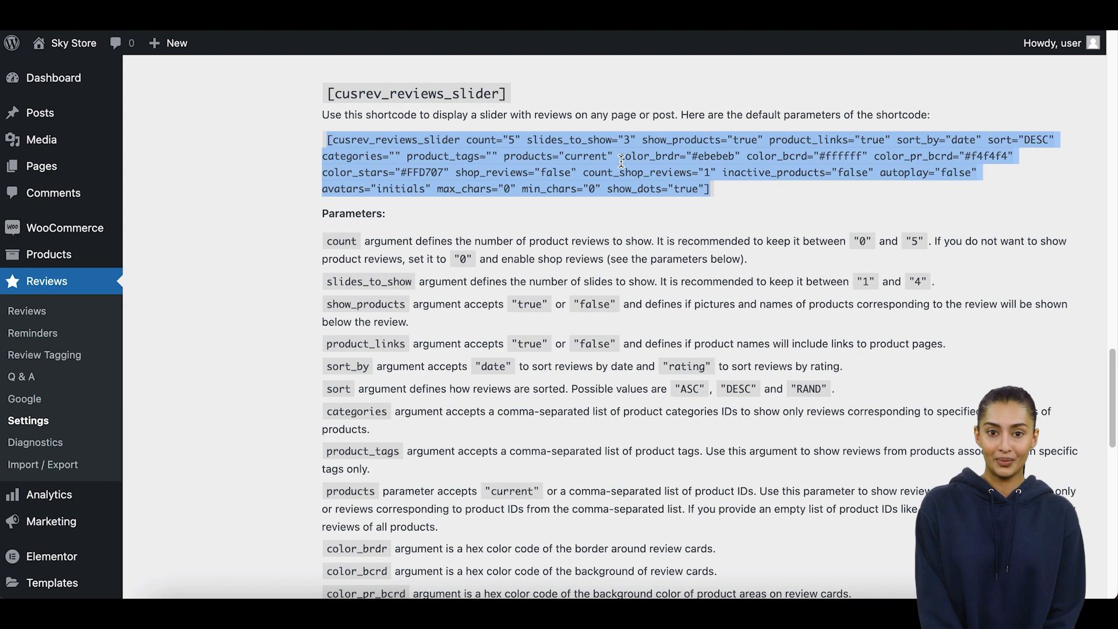
Step: Copy the reviews slider shortcode and start a brand new page
{"action": "right_click", "coordinate": [622, 161]}
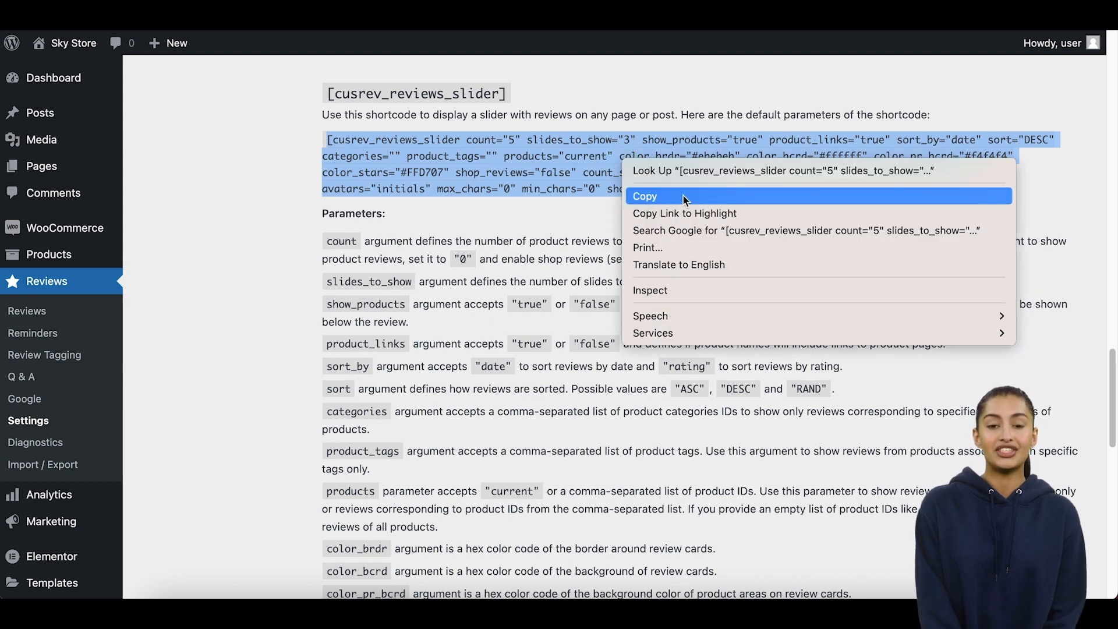
{"action": "left_click", "coordinate": [645, 196]}
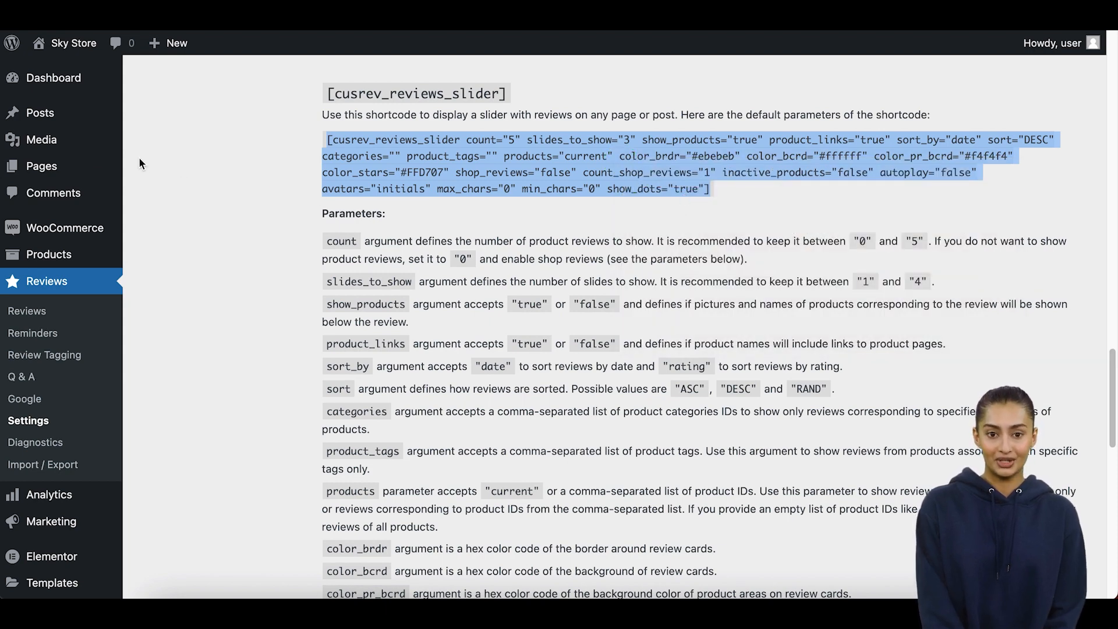
{"action": "mouse_move", "coordinate": [41, 166]}
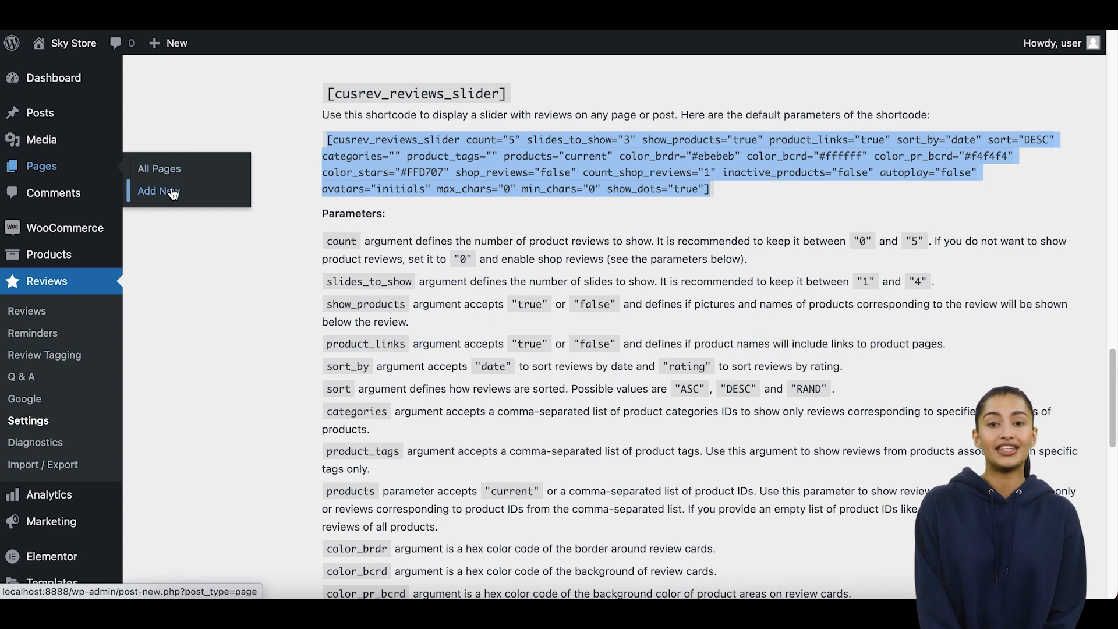
{"action": "left_click", "coordinate": [158, 191]}
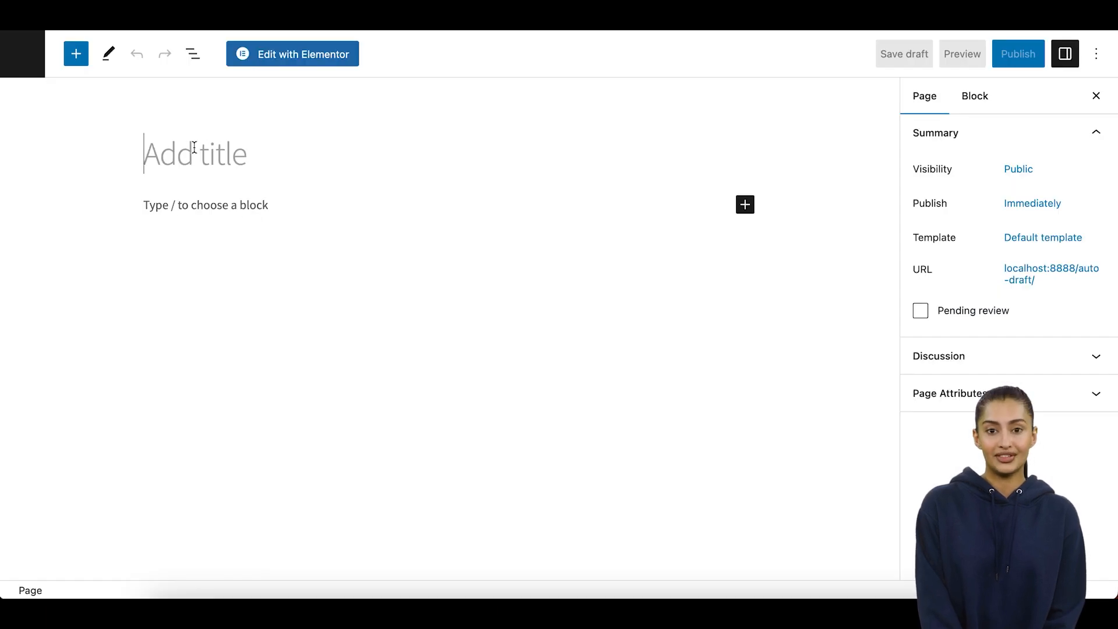
Step: Title the page 'Test page with Elementor' and open it in Elementor
{"action": "type", "text": "Test page with Eleme"}
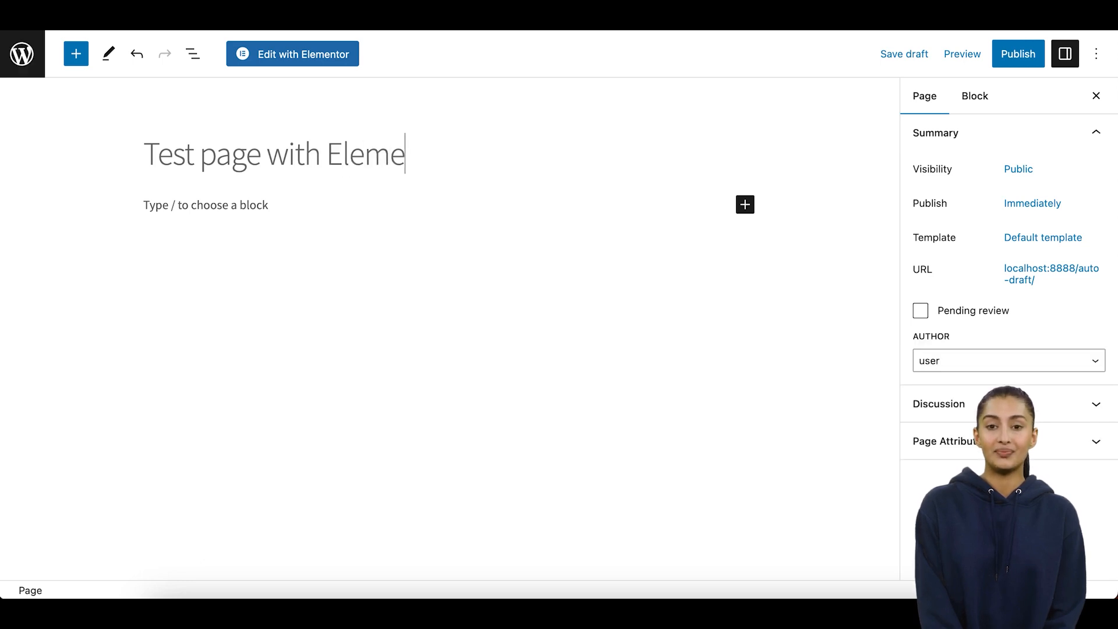
{"action": "type", "text": "ntor"}
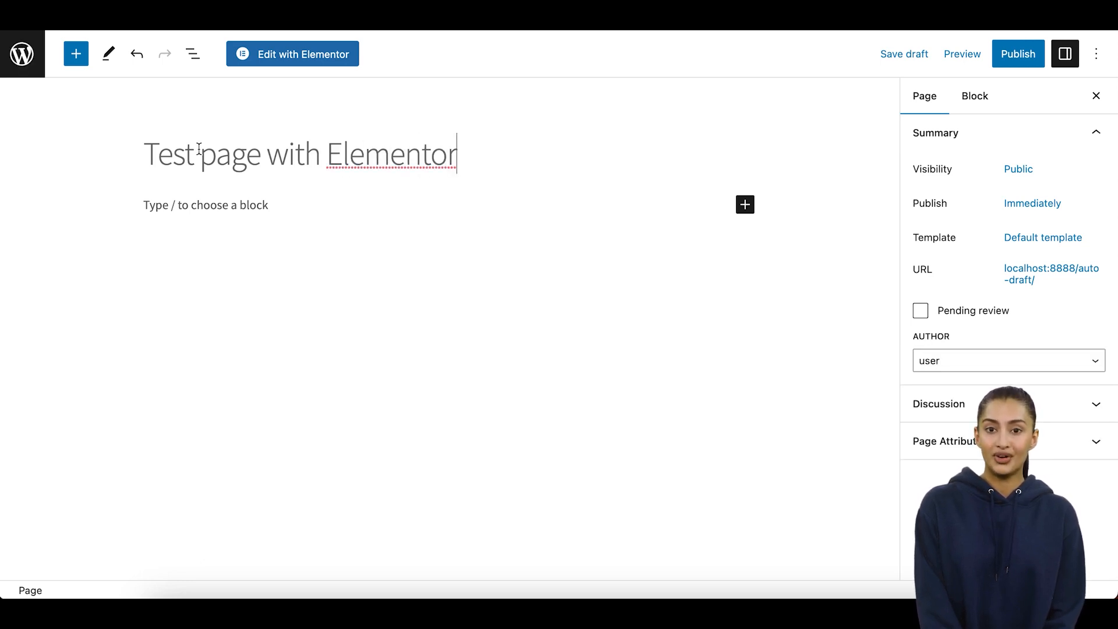
{"action": "left_click", "coordinate": [294, 53]}
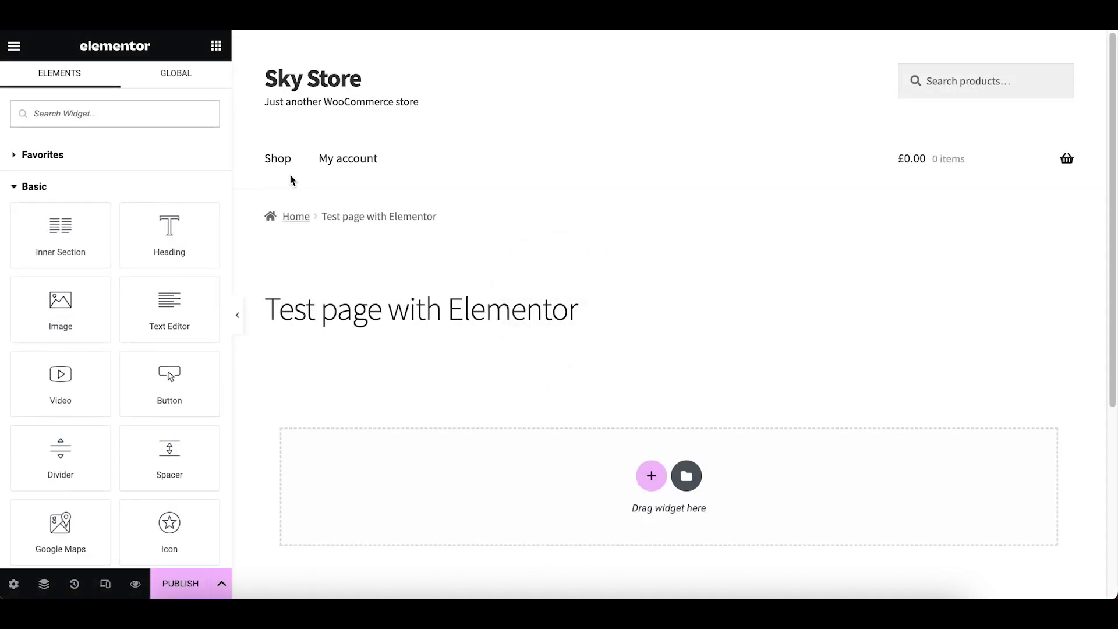
{"action": "mouse_move", "coordinate": [217, 248]}
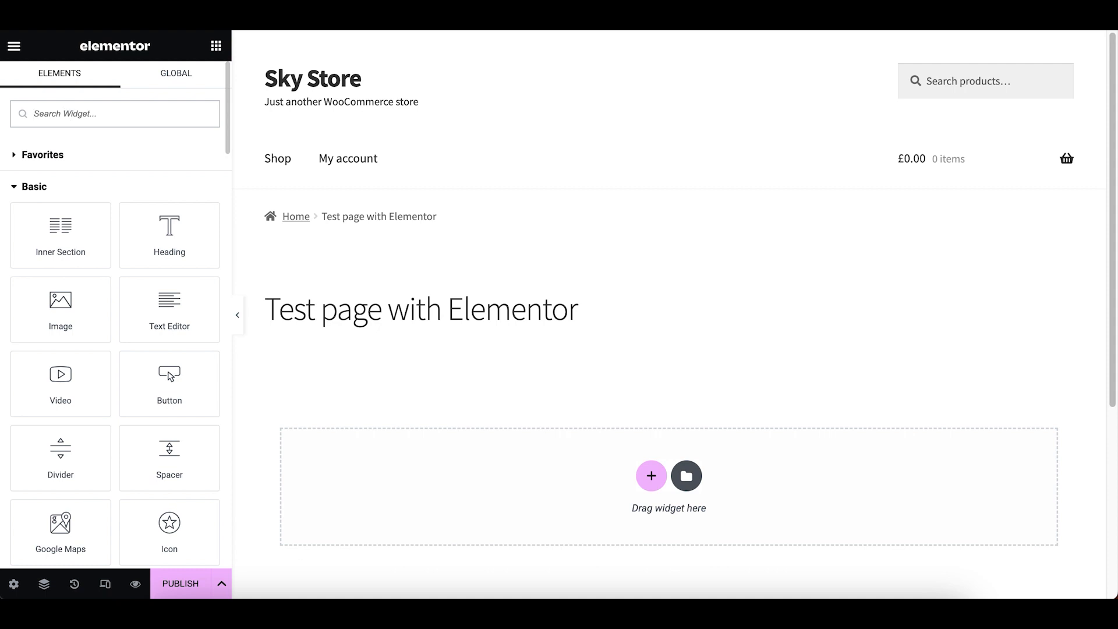
Step: Add a Shortcode widget to the Elementor page, still holding its placeholder gallery shortcode
{"action": "type", "text": "short"}
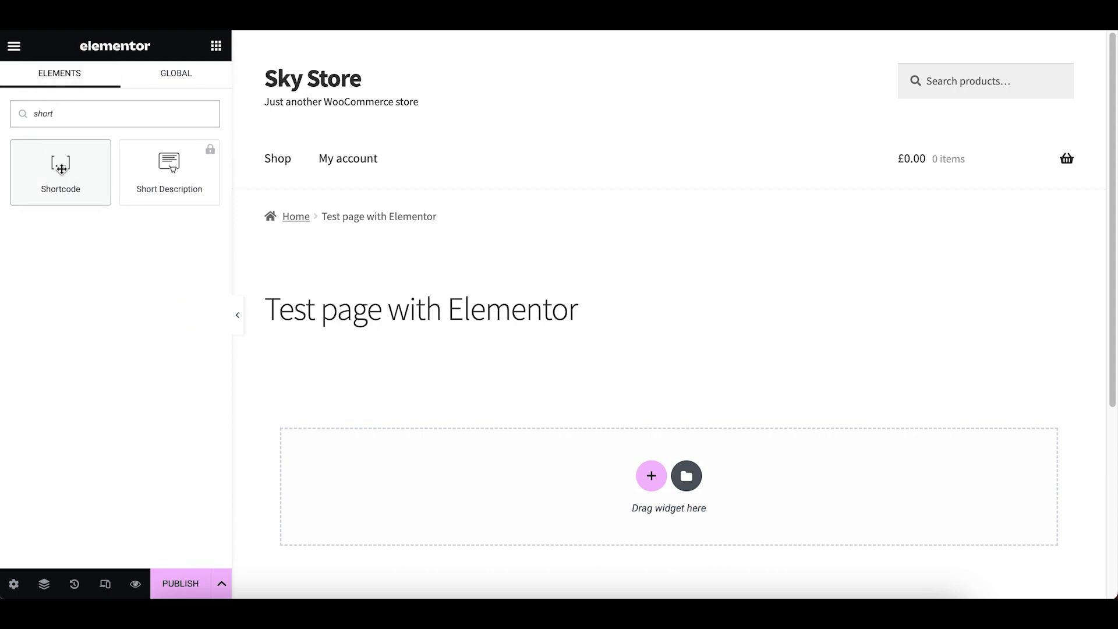
{"action": "left_click_drag", "start_coordinate": [60, 164], "coordinate": [588, 468]}
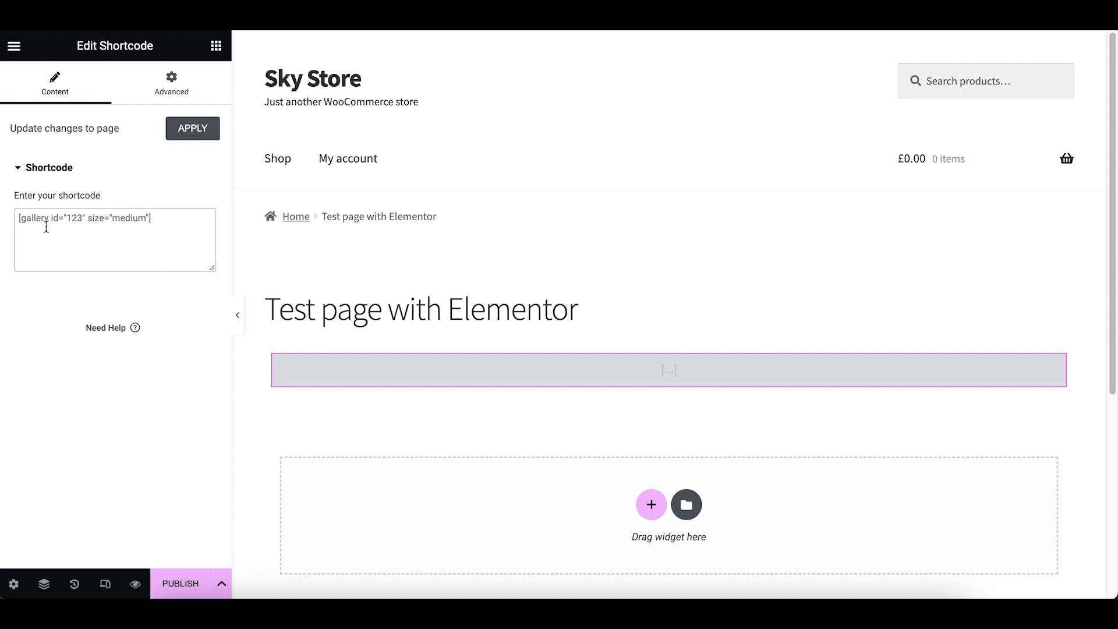
Step: Paste the copied reviews slider shortcode into the Shortcode widget's field
{"action": "right_click", "coordinate": [47, 228]}
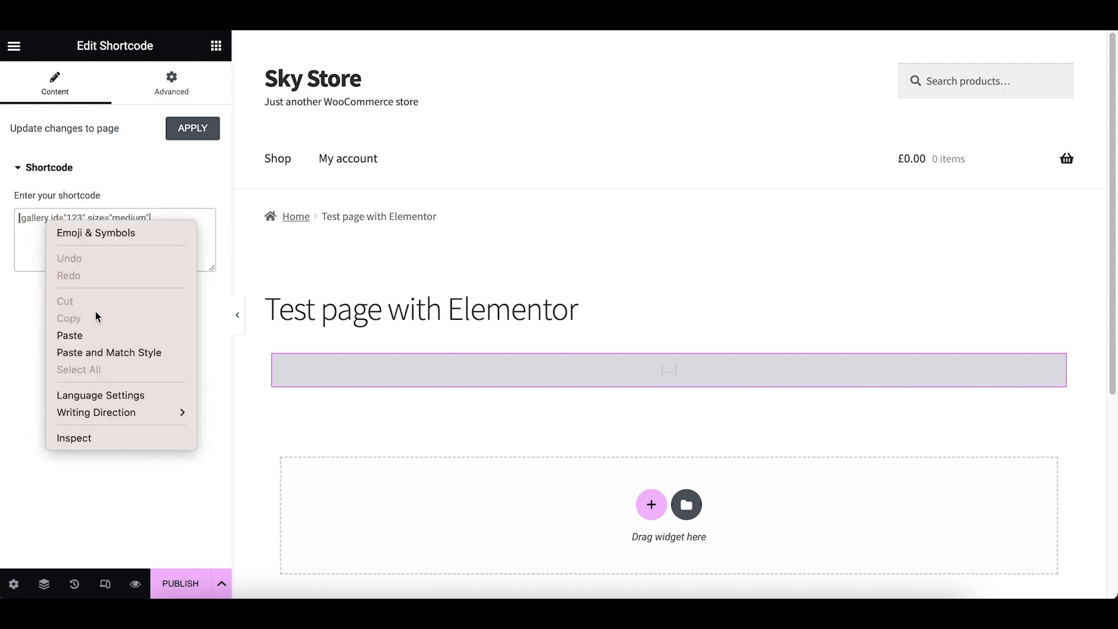
{"action": "mouse_move", "coordinate": [90, 340]}
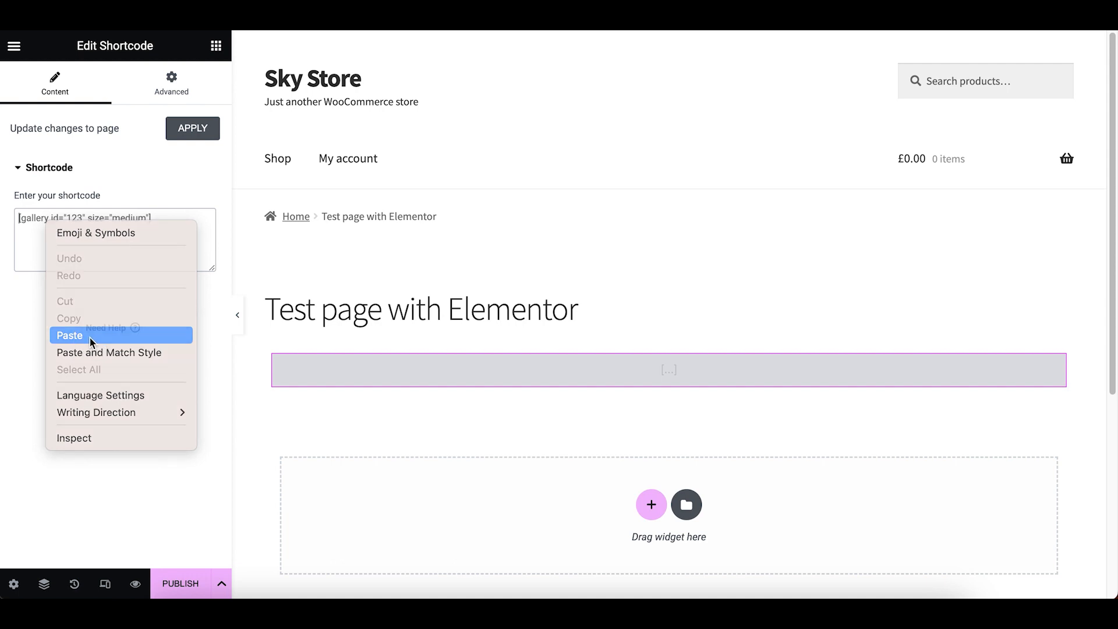
{"action": "left_click", "coordinate": [69, 336]}
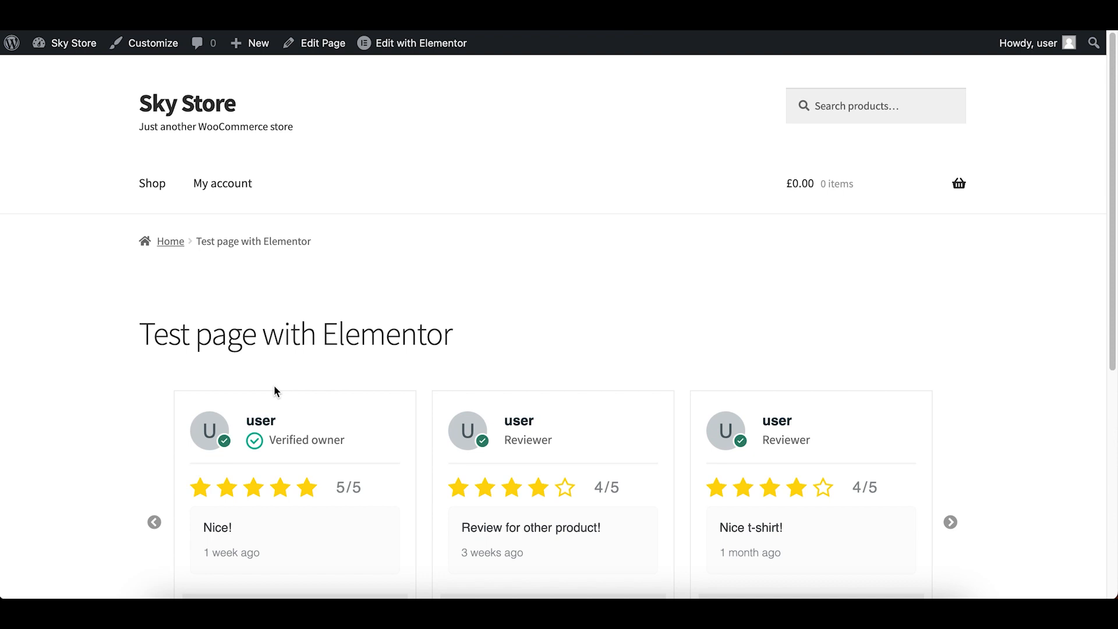
Step: Check the live slider's product links, then return to the Reviews Shortcodes settings
{"action": "scroll", "scroll_direction": "down", "scroll_amount": 3}
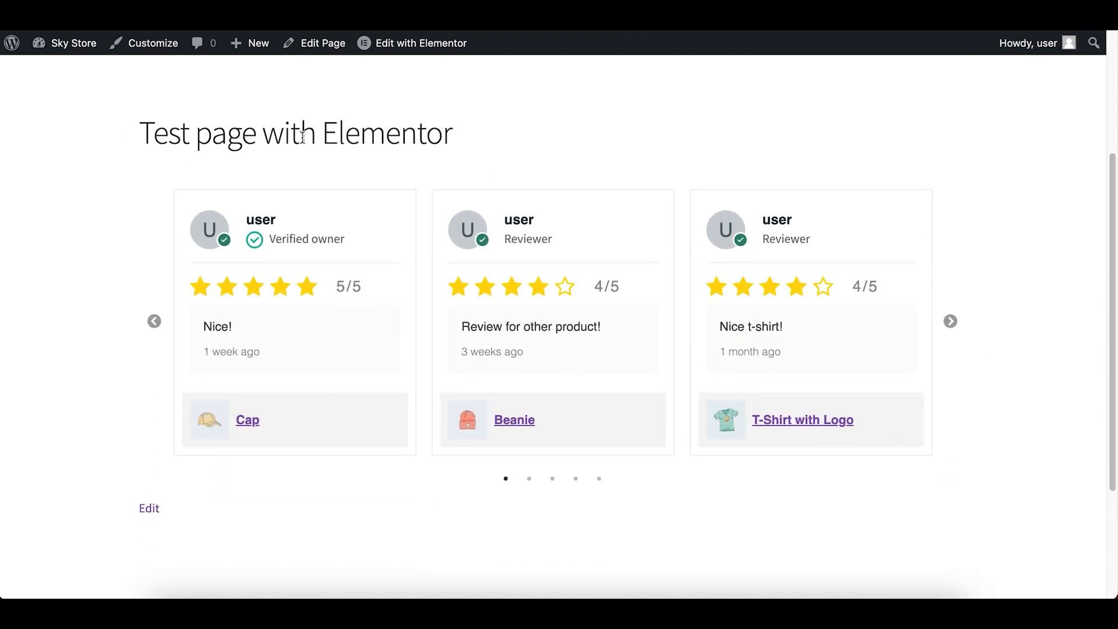
{"action": "left_click", "coordinate": [950, 321]}
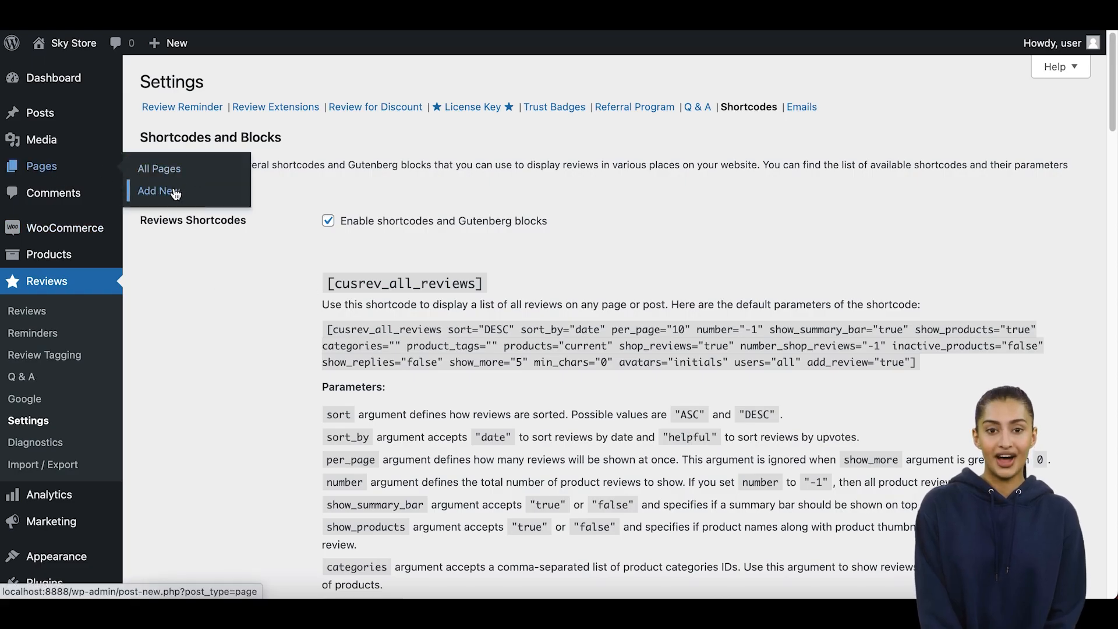
Step: Create a new page 'Reviews slider block' and insert the Reviews Slider block
{"action": "left_click", "coordinate": [159, 191]}
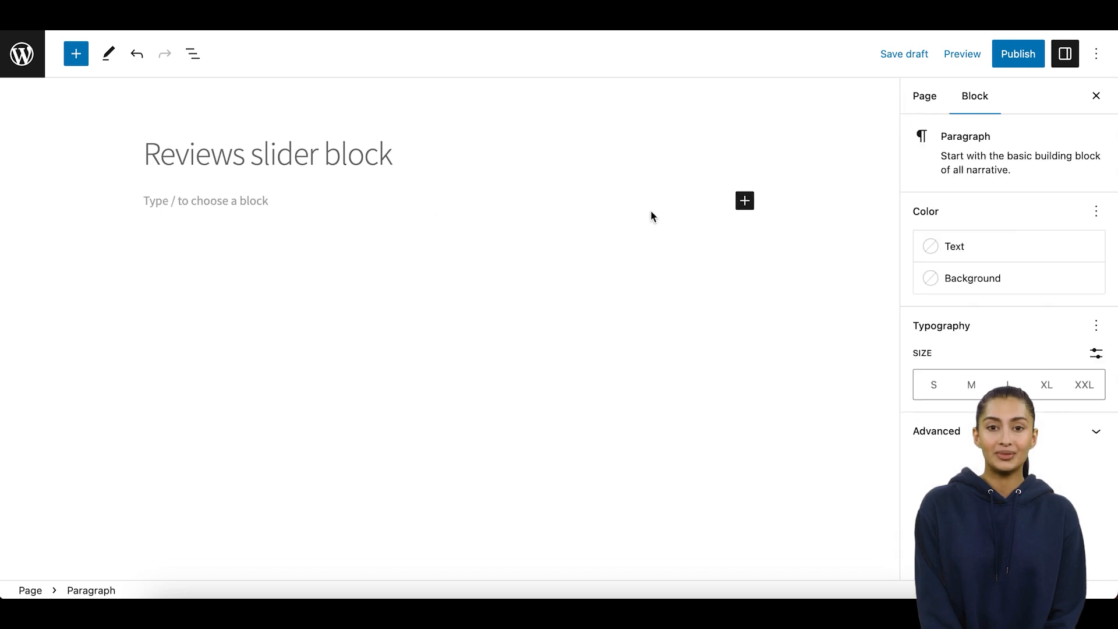
{"action": "left_click", "coordinate": [744, 200]}
{"action": "type", "text": "reviews sli"}
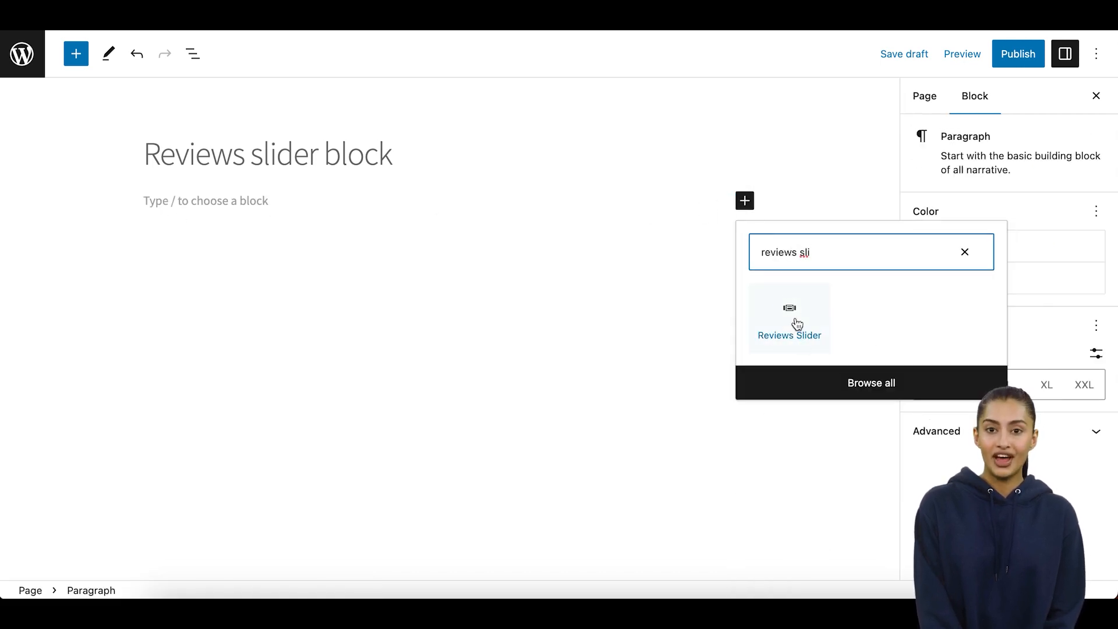
{"action": "left_click", "coordinate": [790, 317]}
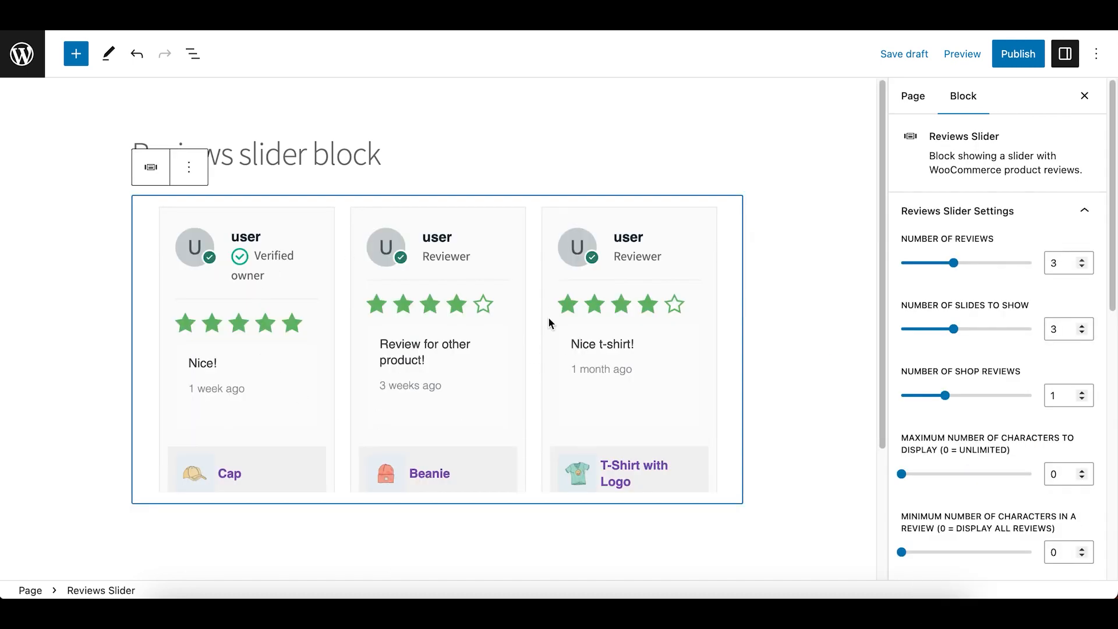
{"action": "mouse_move", "coordinate": [967, 216]}
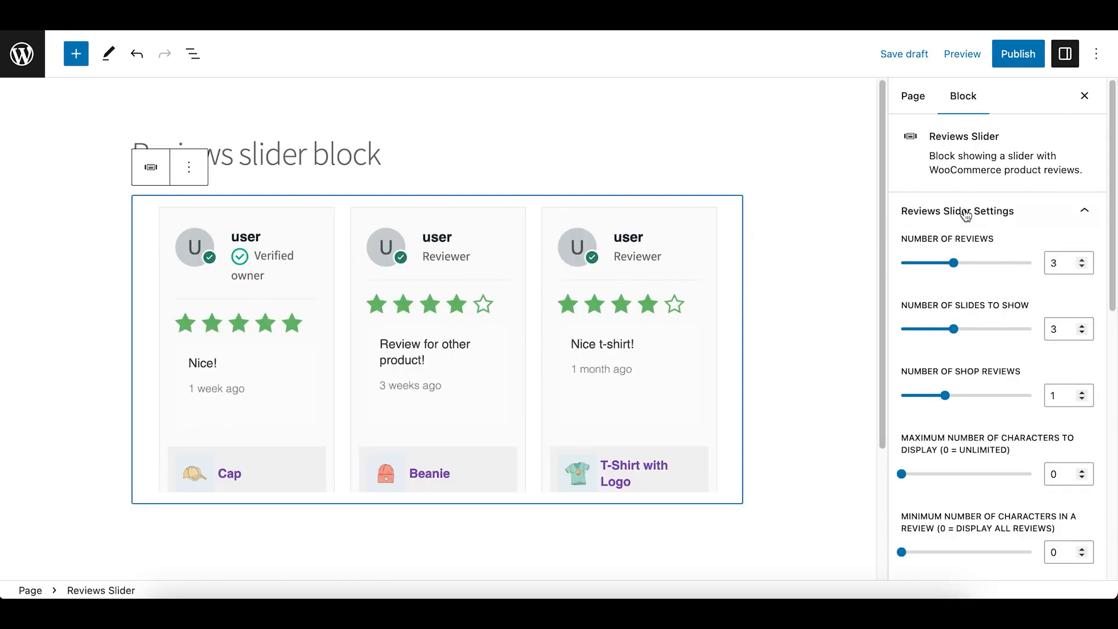
Step: Review the block's sidebar settings, publish the page and view it live with three review cards
{"action": "scroll", "scroll_direction": "down", "scroll_amount": 3}
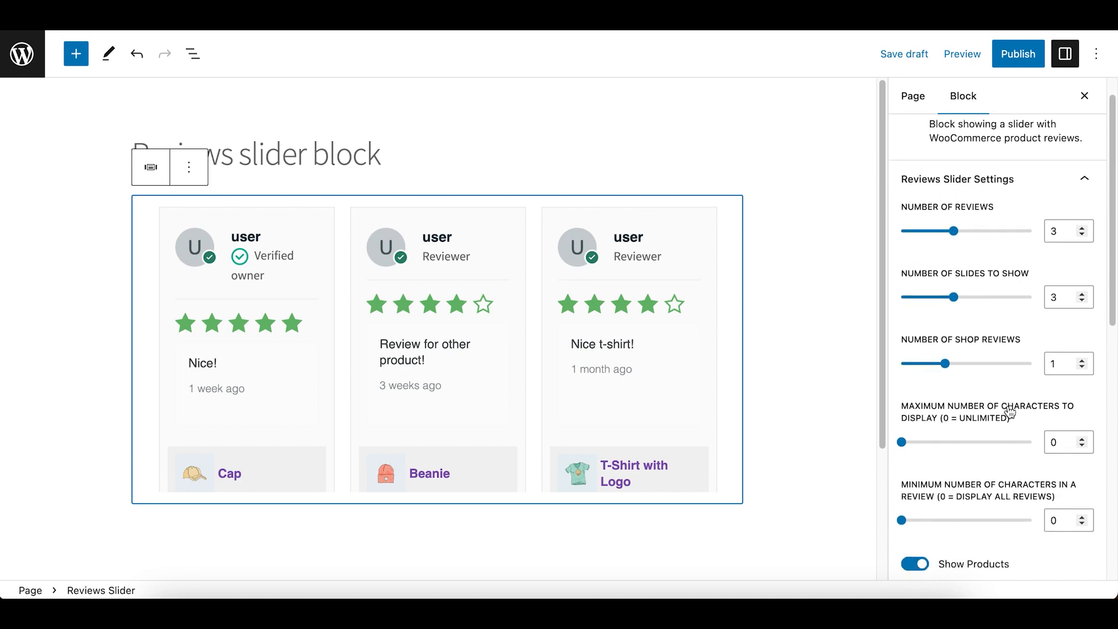
{"action": "scroll", "scroll_direction": "down", "scroll_amount": 3}
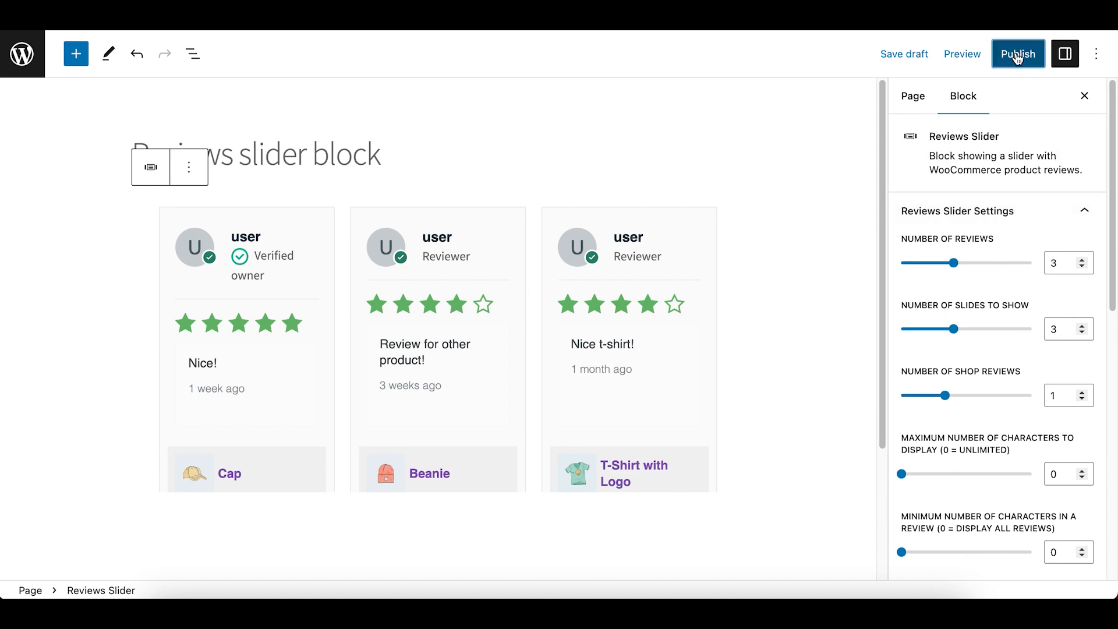
{"action": "left_click", "coordinate": [1016, 53]}
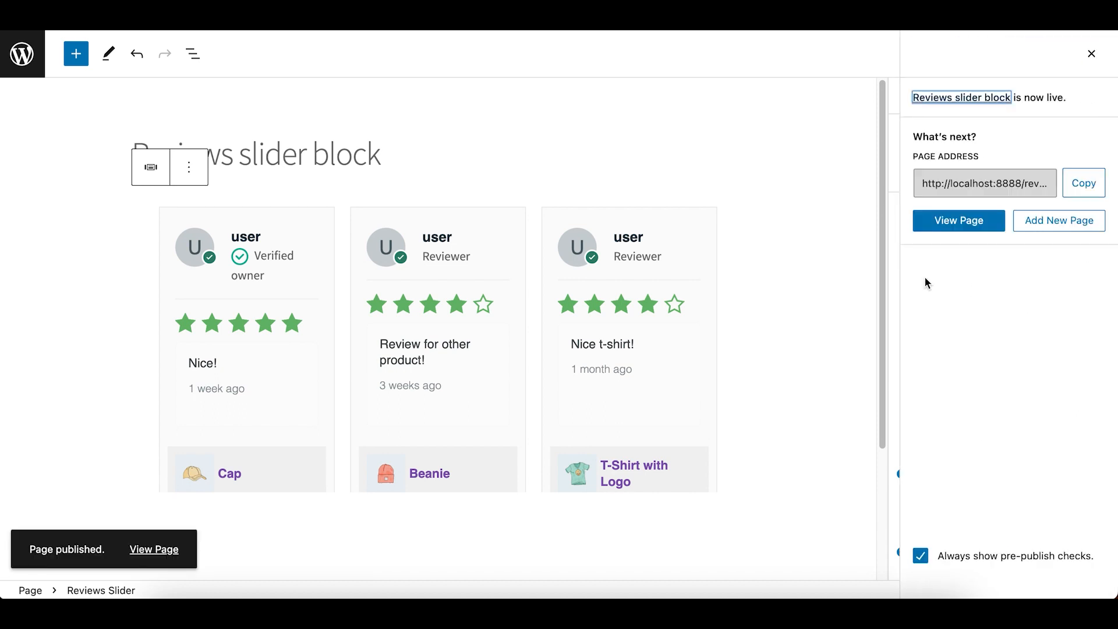
{"action": "left_click", "coordinate": [958, 221]}
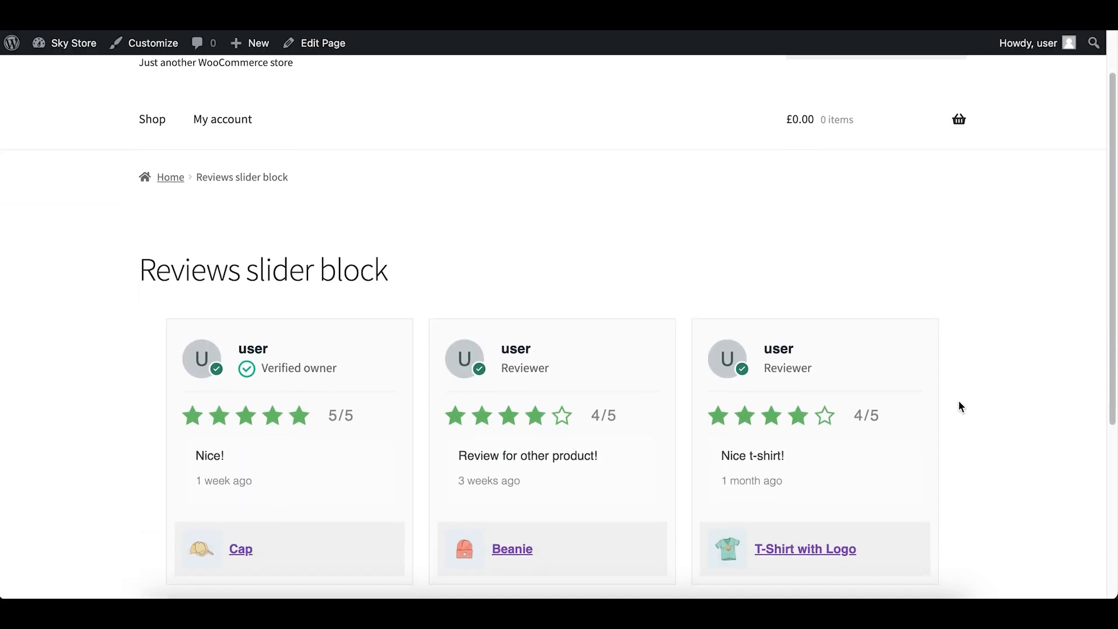